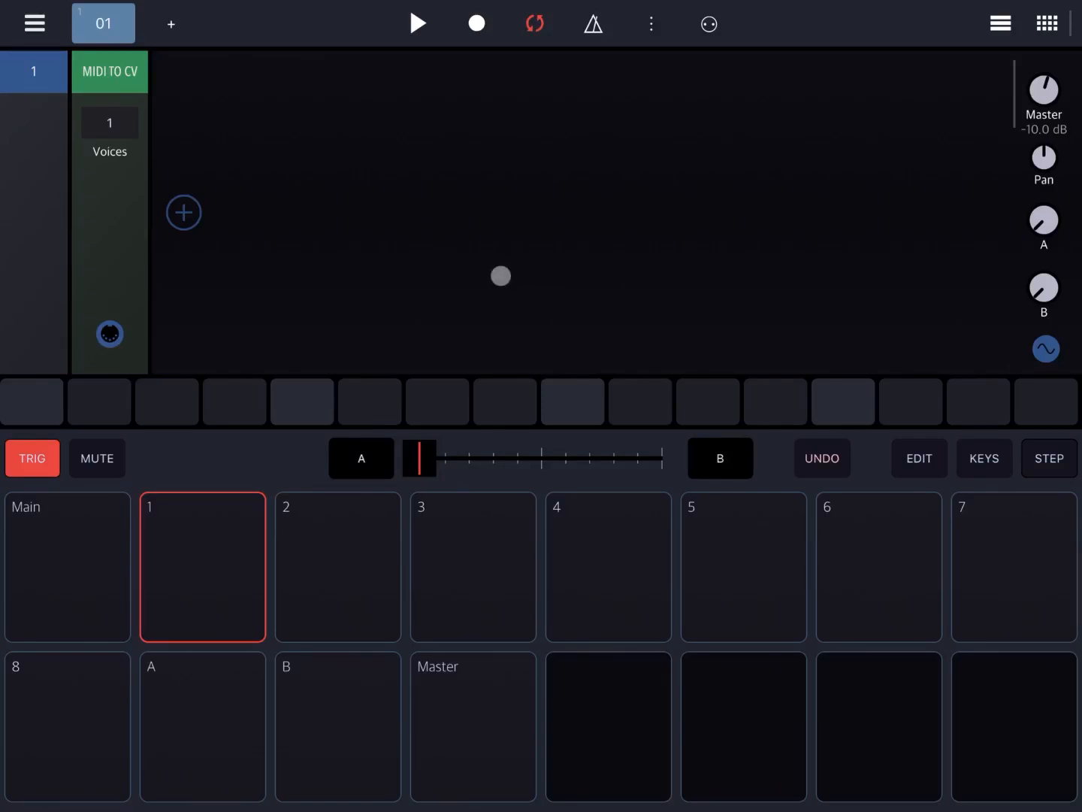
# Browse the Misc/Utility, Generator and Processor module categories and add an Amp env ADSR after MIDI to CV.
pyautogui.moveTo(499, 277); pyautogui.dragTo(355, 244)
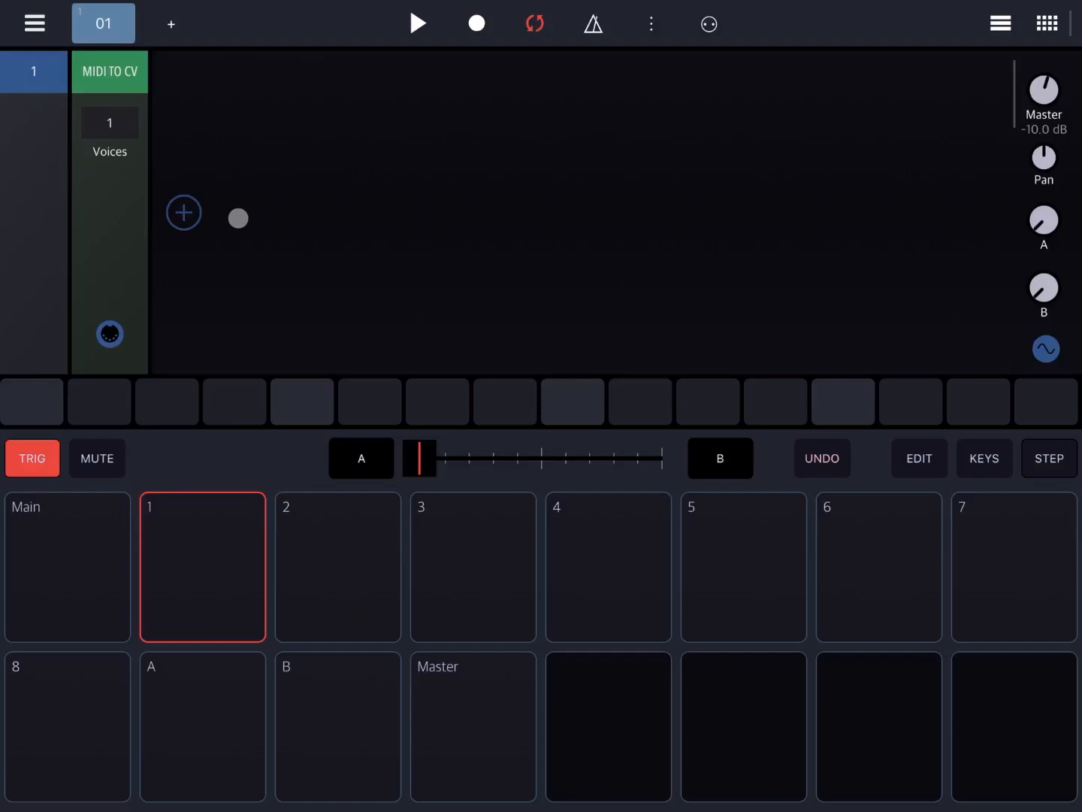
pyautogui.click(183, 212)
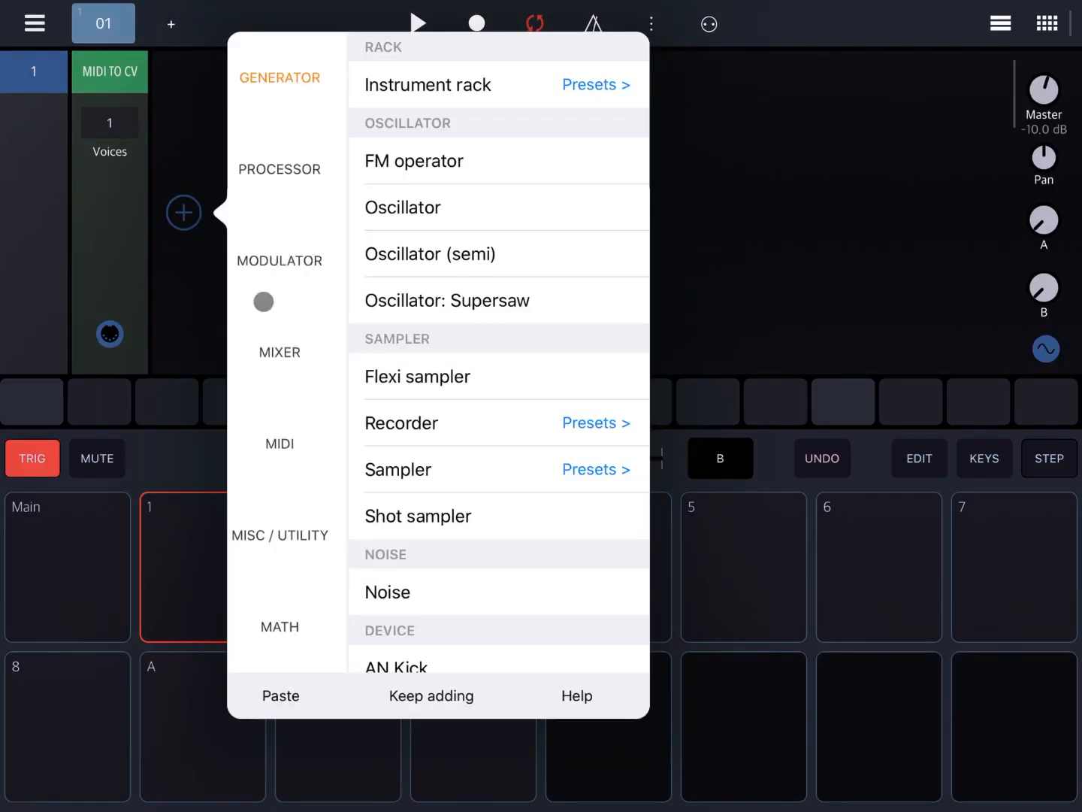
pyautogui.click(280, 535)
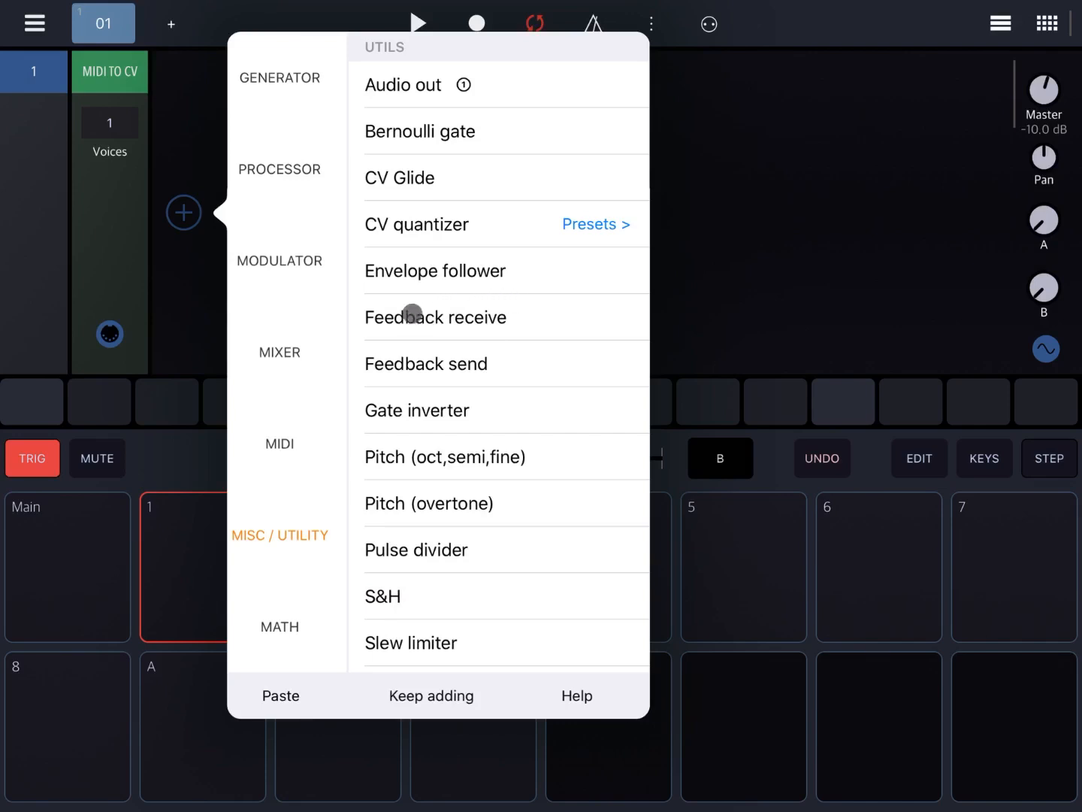
pyautogui.moveTo(451, 369)
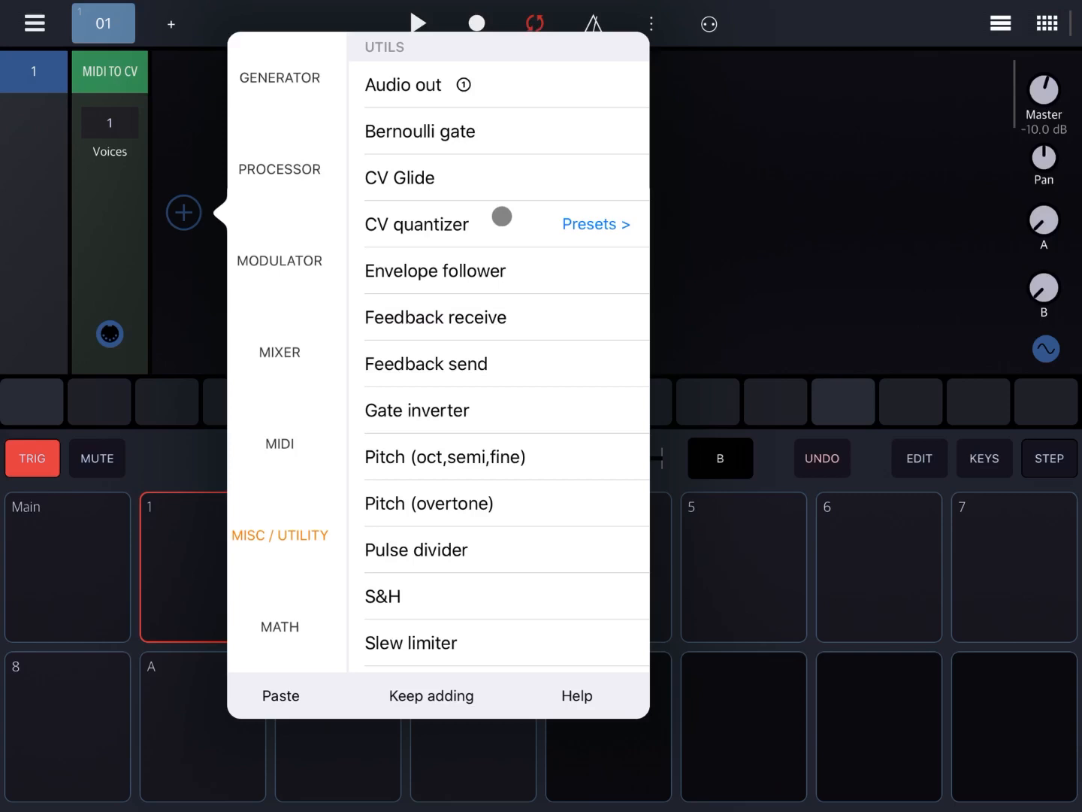
pyautogui.click(280, 78)
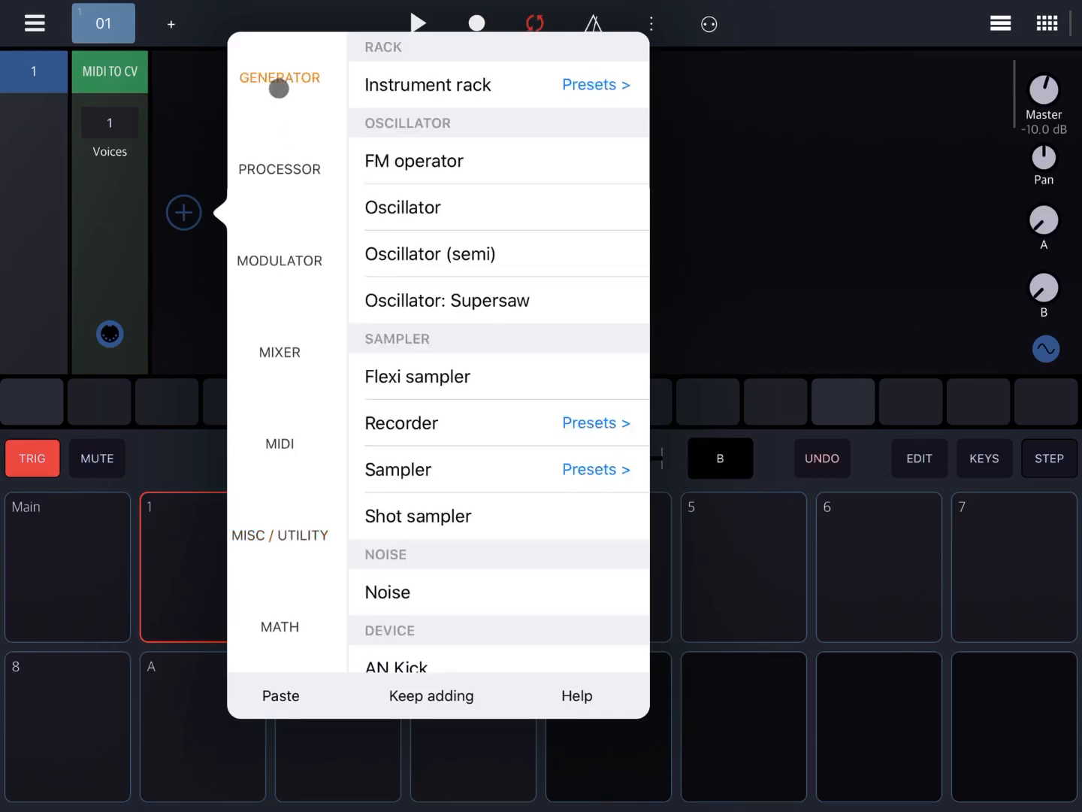
pyautogui.click(278, 168)
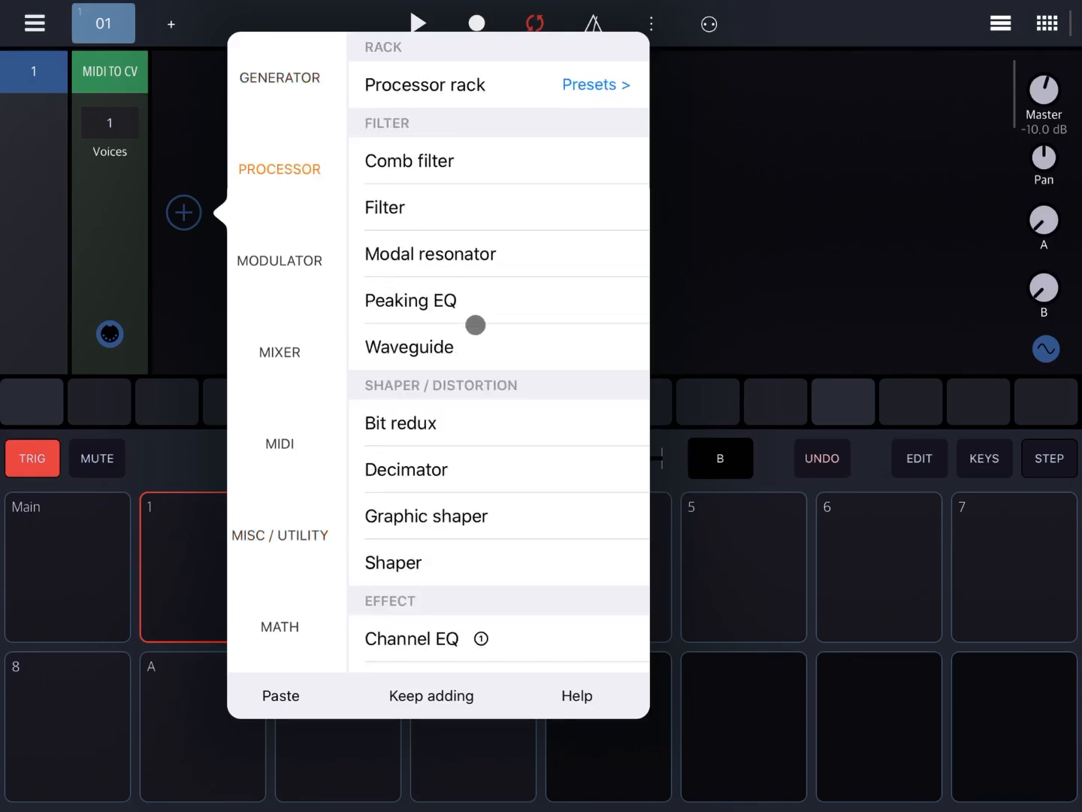
pyautogui.scroll(-3)
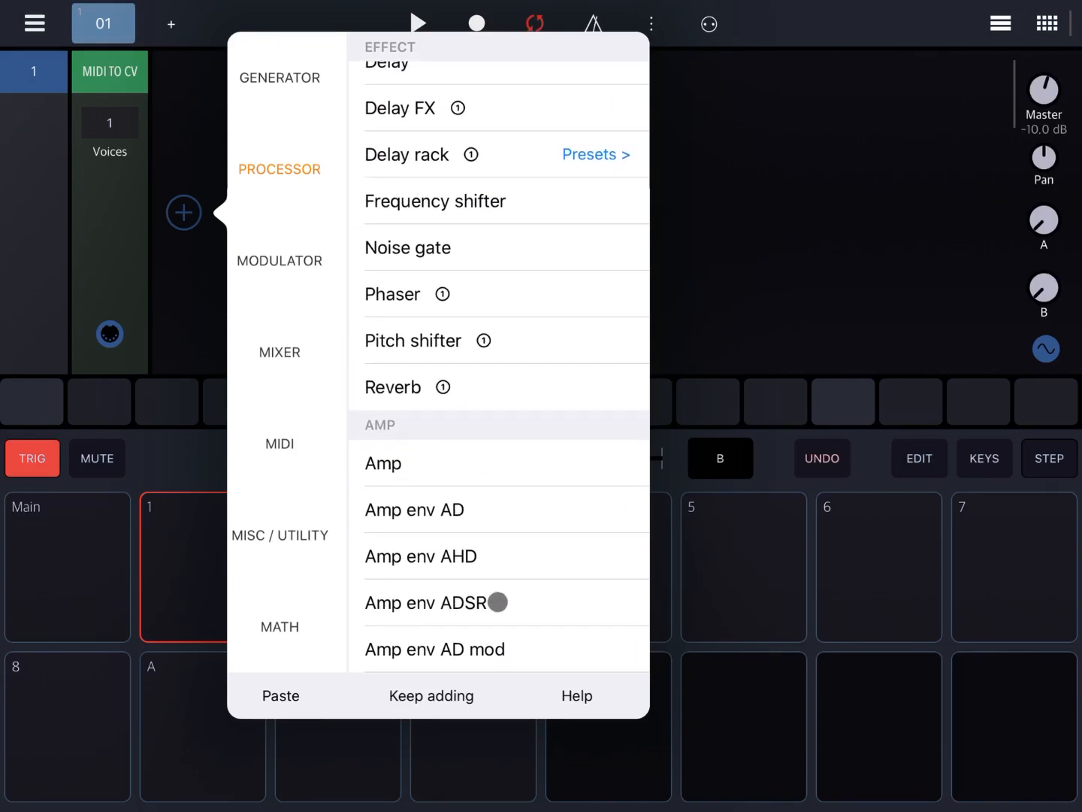
pyautogui.click(436, 601)
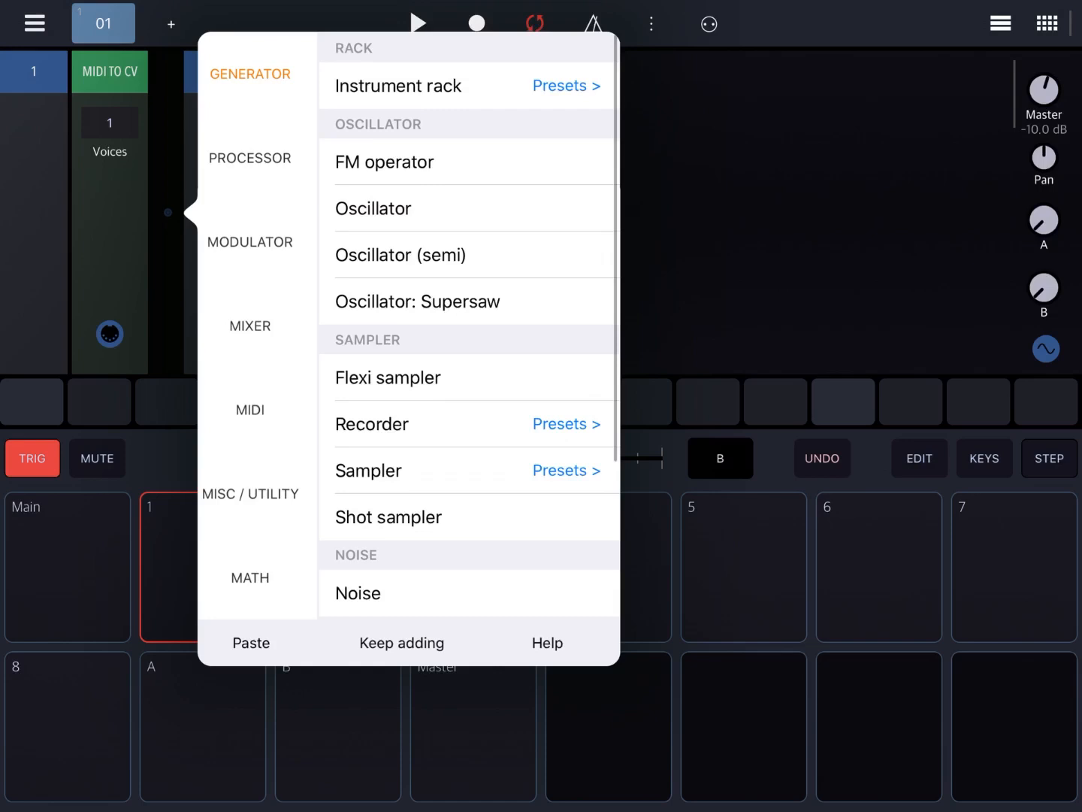
# Add an Oscillator ahead of the amp envelope and show the on-screen keyboard.
pyautogui.click(373, 207)
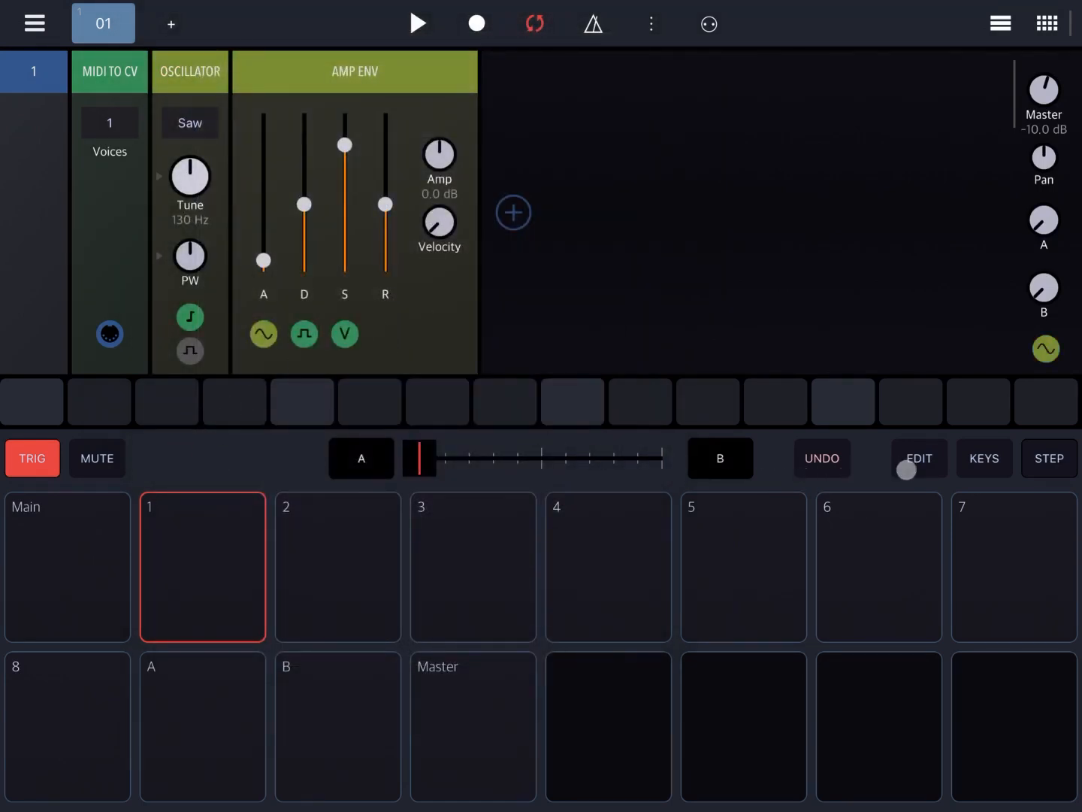
pyautogui.click(985, 457)
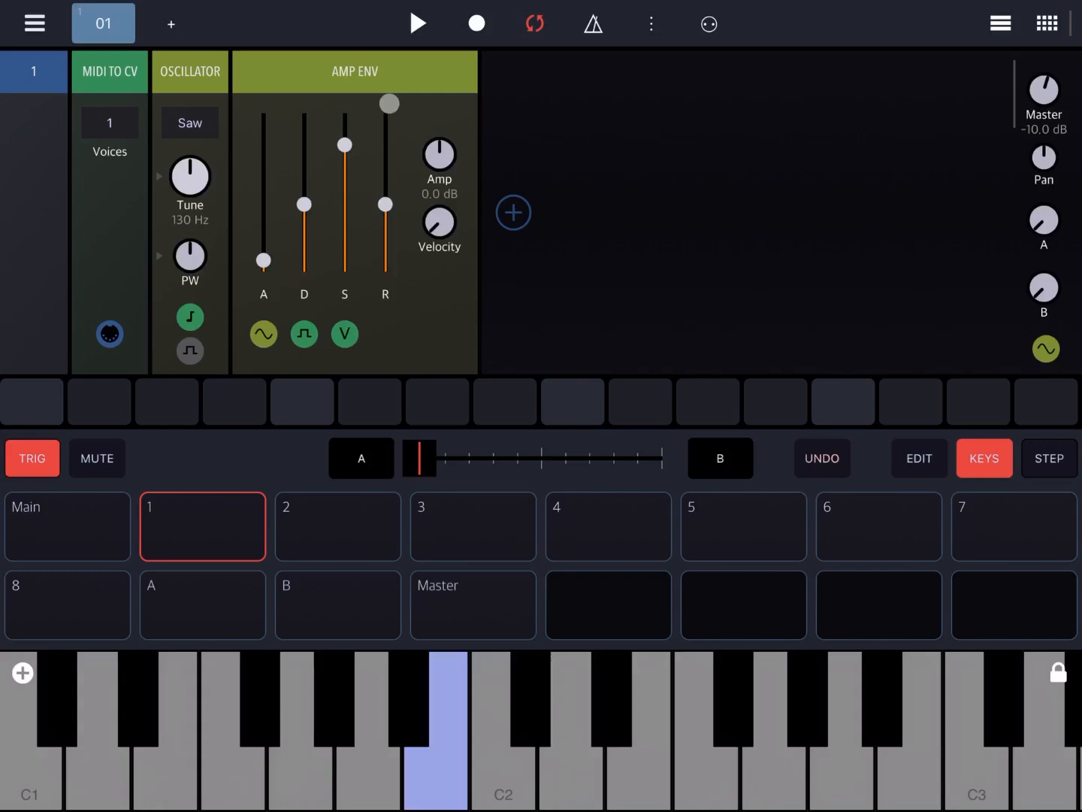
pyautogui.moveTo(389, 102); pyautogui.dragTo(236, 86)
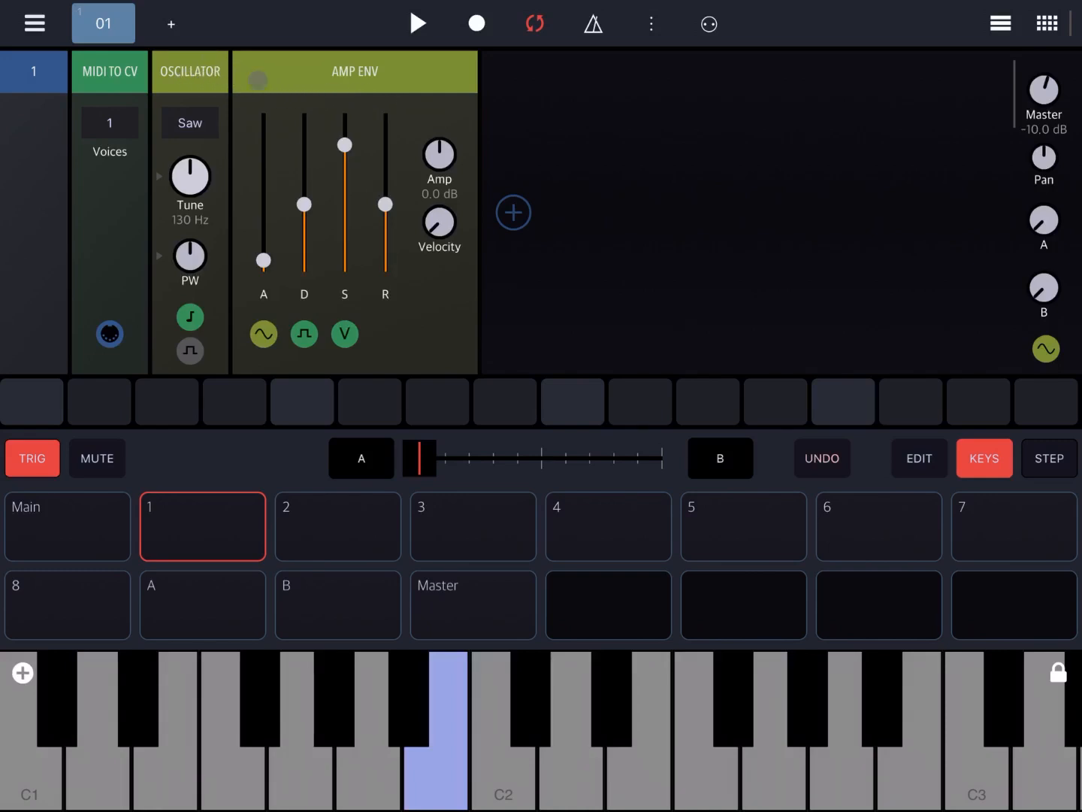
pyautogui.click(514, 214)
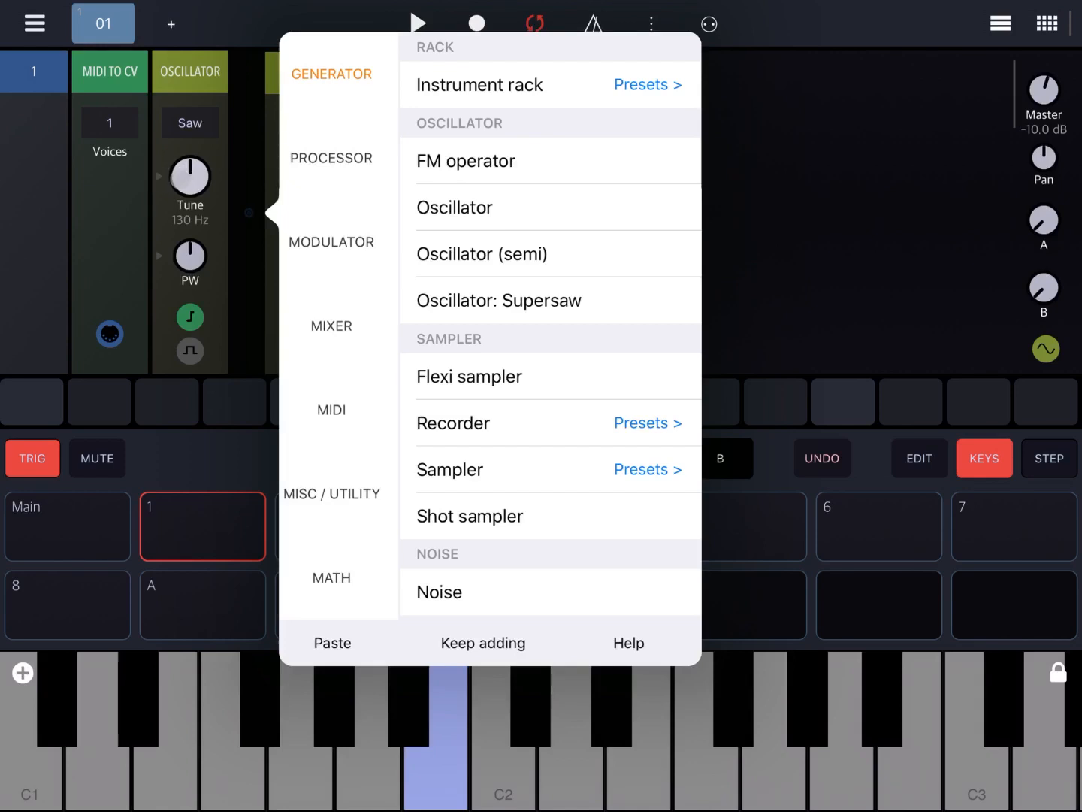
# Add a Feedback send from Misc/Utility, placing its Feedback RCV before the oscillator.
pyautogui.click(332, 493)
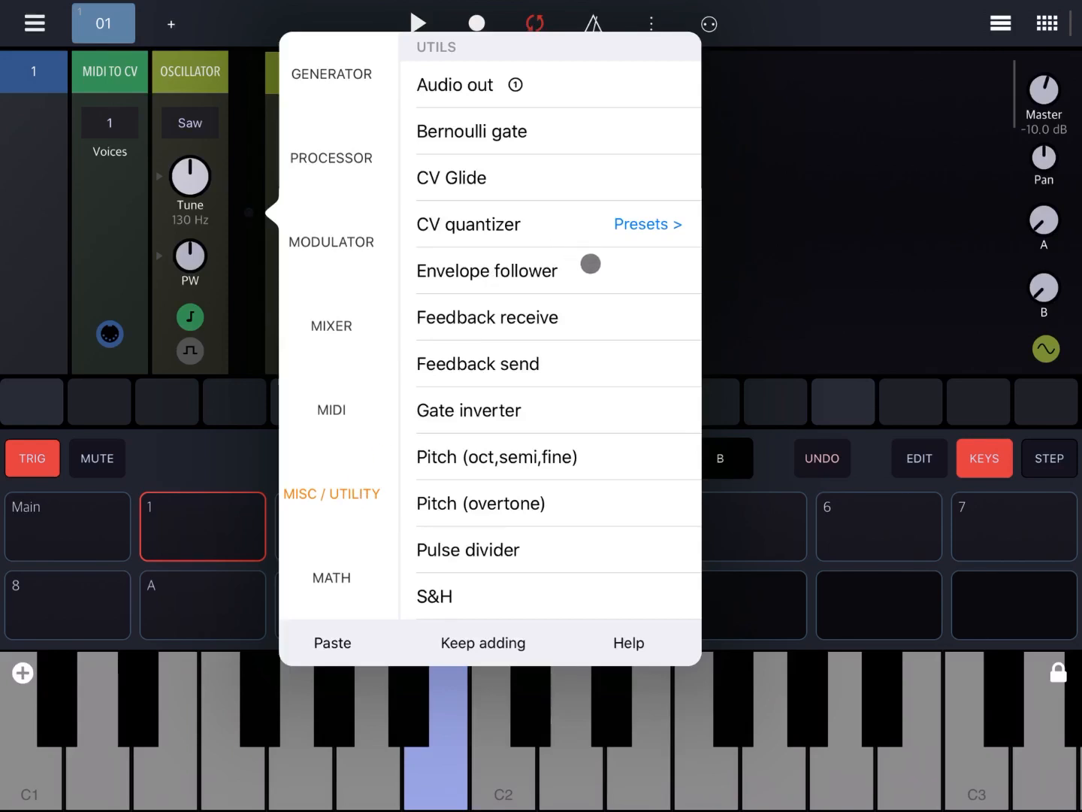
pyautogui.moveTo(591, 264); pyautogui.dragTo(591, 340)
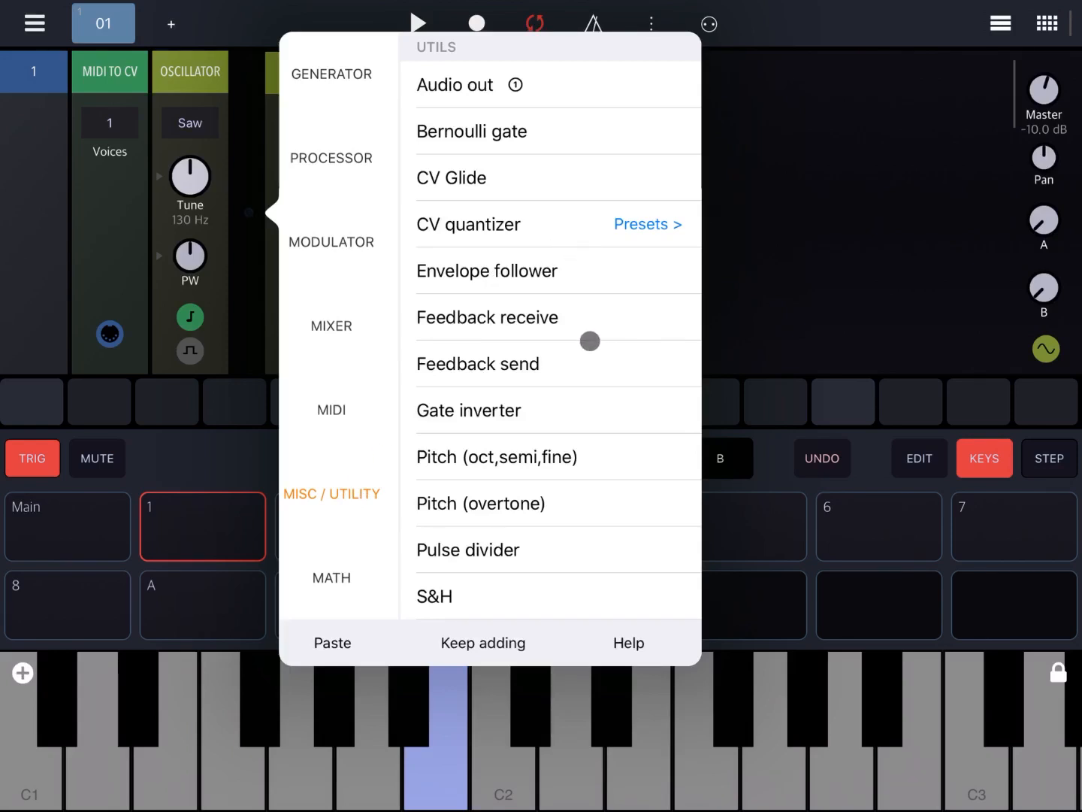
pyautogui.click(478, 364)
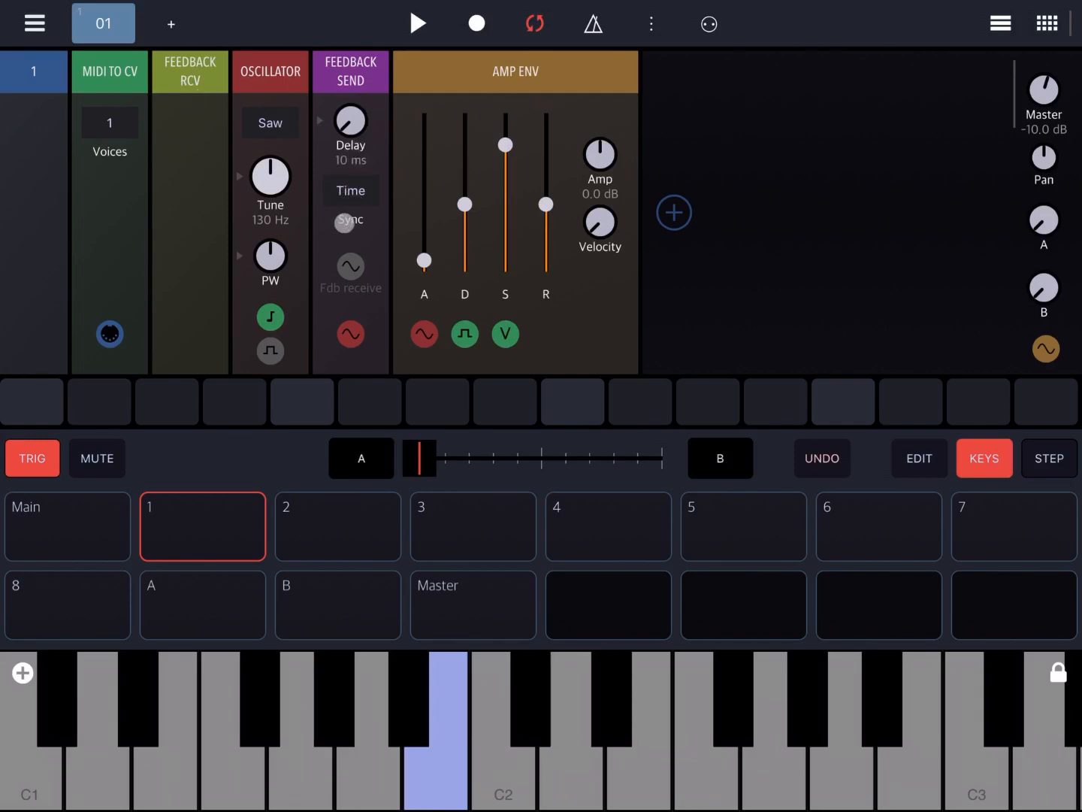
pyautogui.click(350, 189)
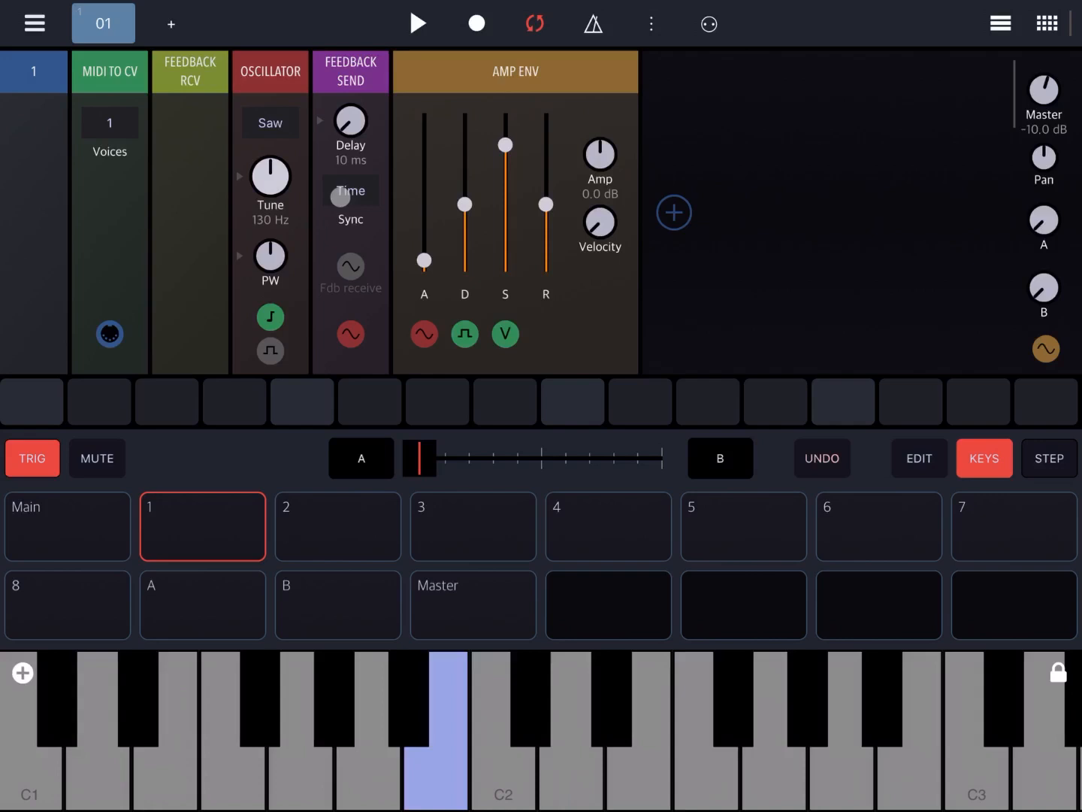
pyautogui.click(349, 189)
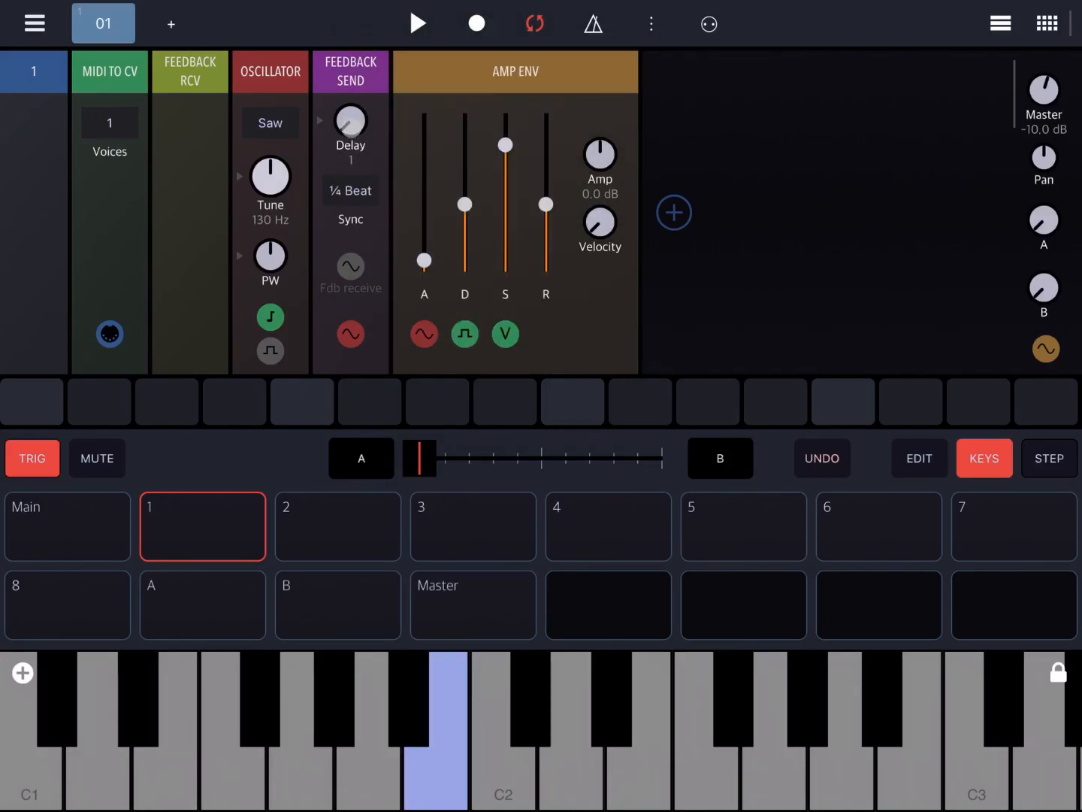
pyautogui.moveTo(349, 120); pyautogui.dragTo(349, 90)
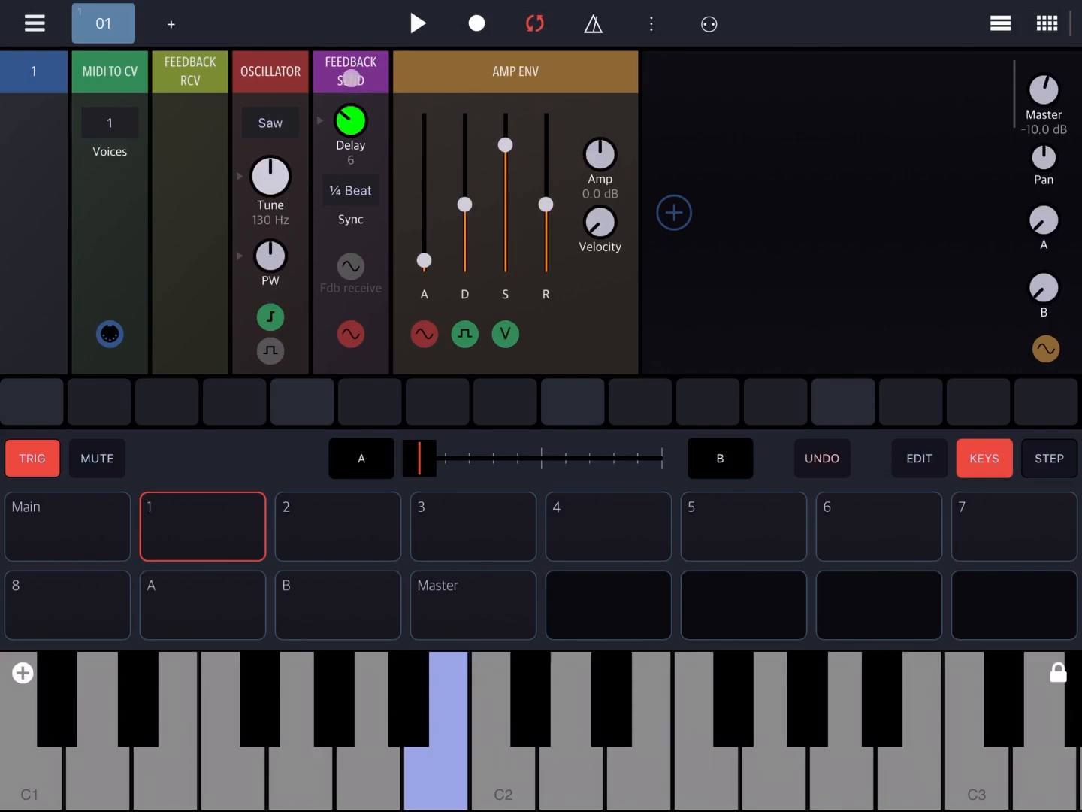
pyautogui.click(349, 189)
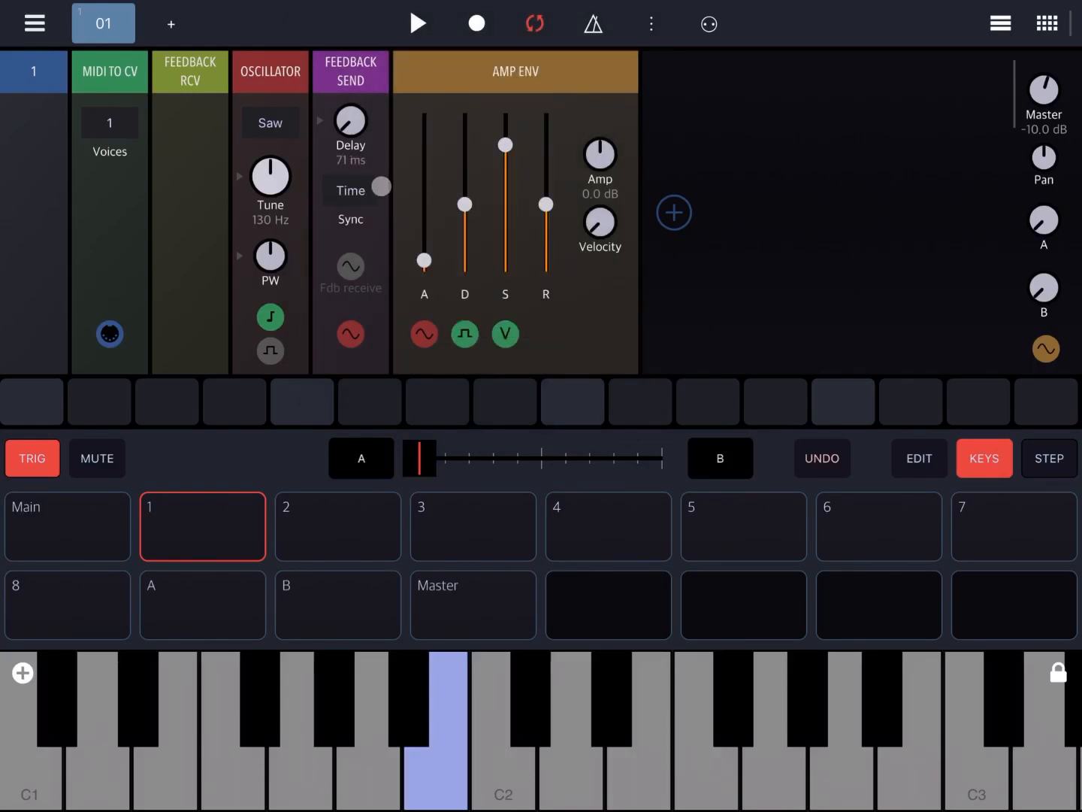
pyautogui.moveTo(348, 121); pyautogui.dragTo(348, 188)
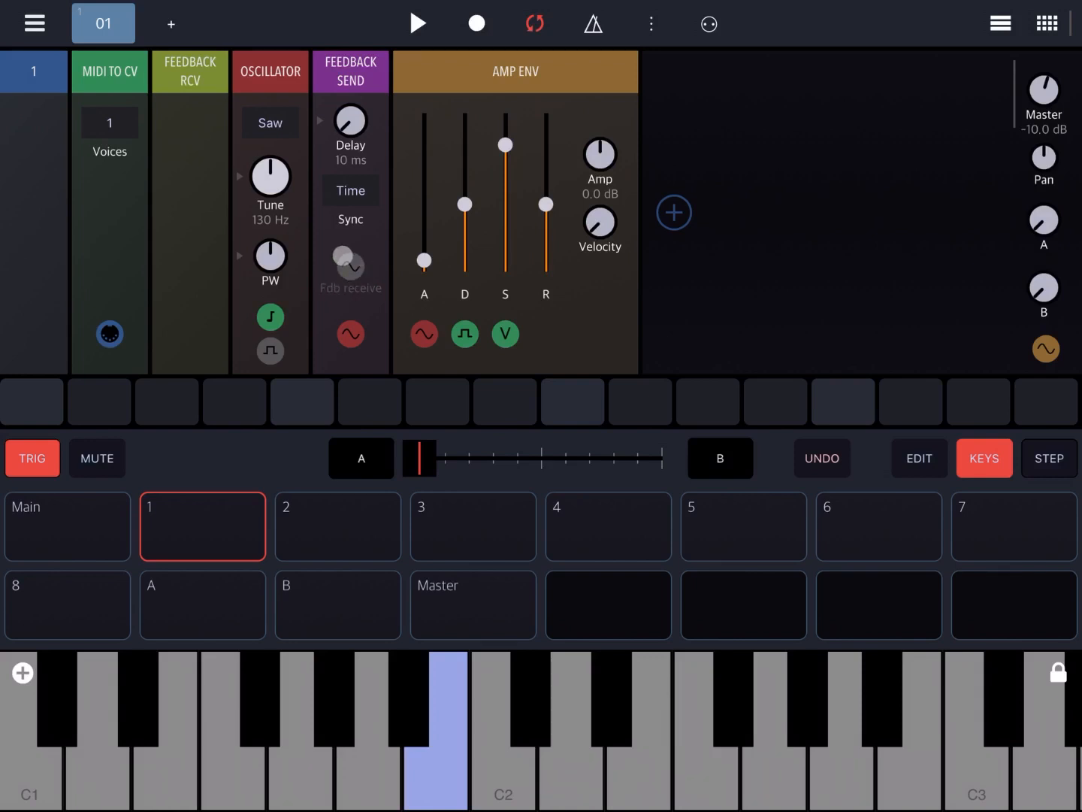
# Enable Fdb receive on the FEEDBACK SEND module and start linking it toward Feedback RCV.
pyautogui.click(349, 268)
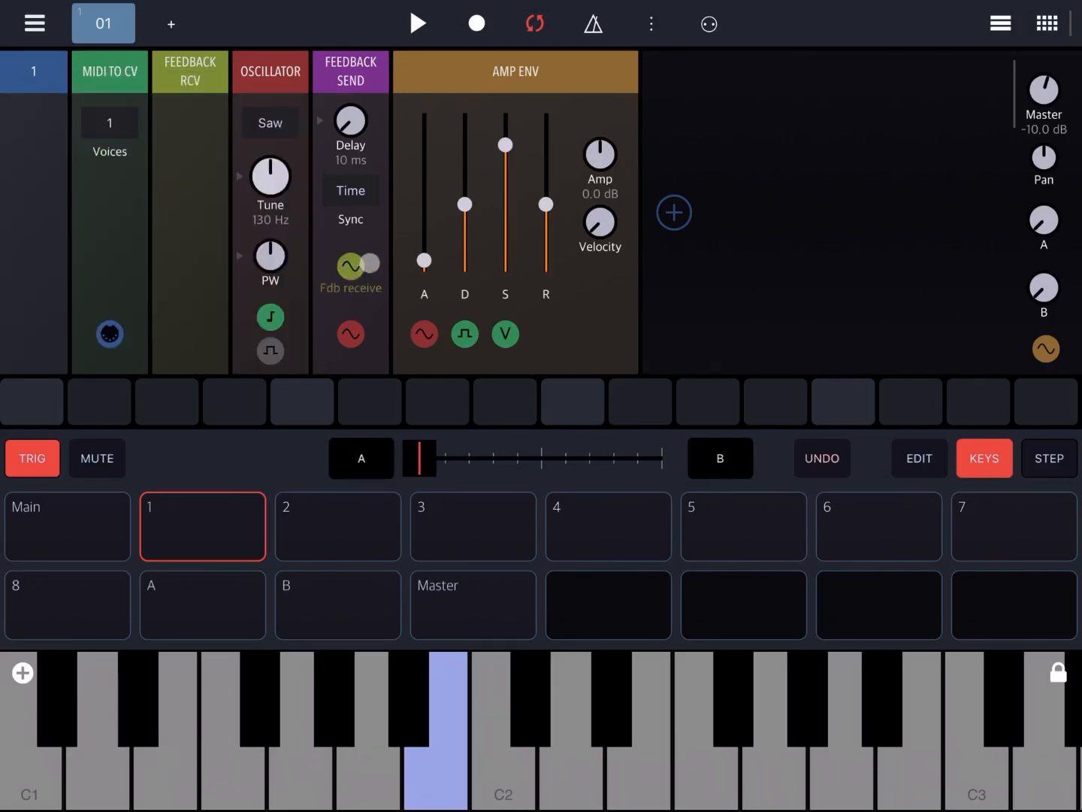
pyautogui.click(368, 265)
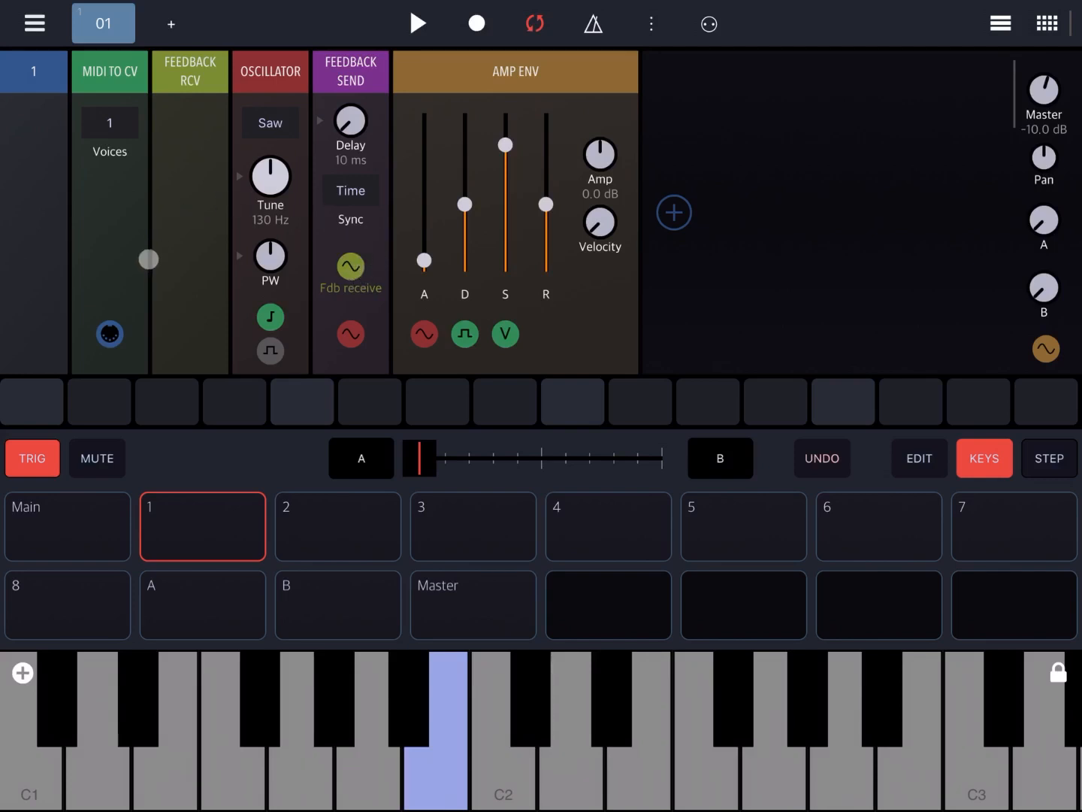
pyautogui.moveTo(149, 258); pyautogui.dragTo(228, 204)
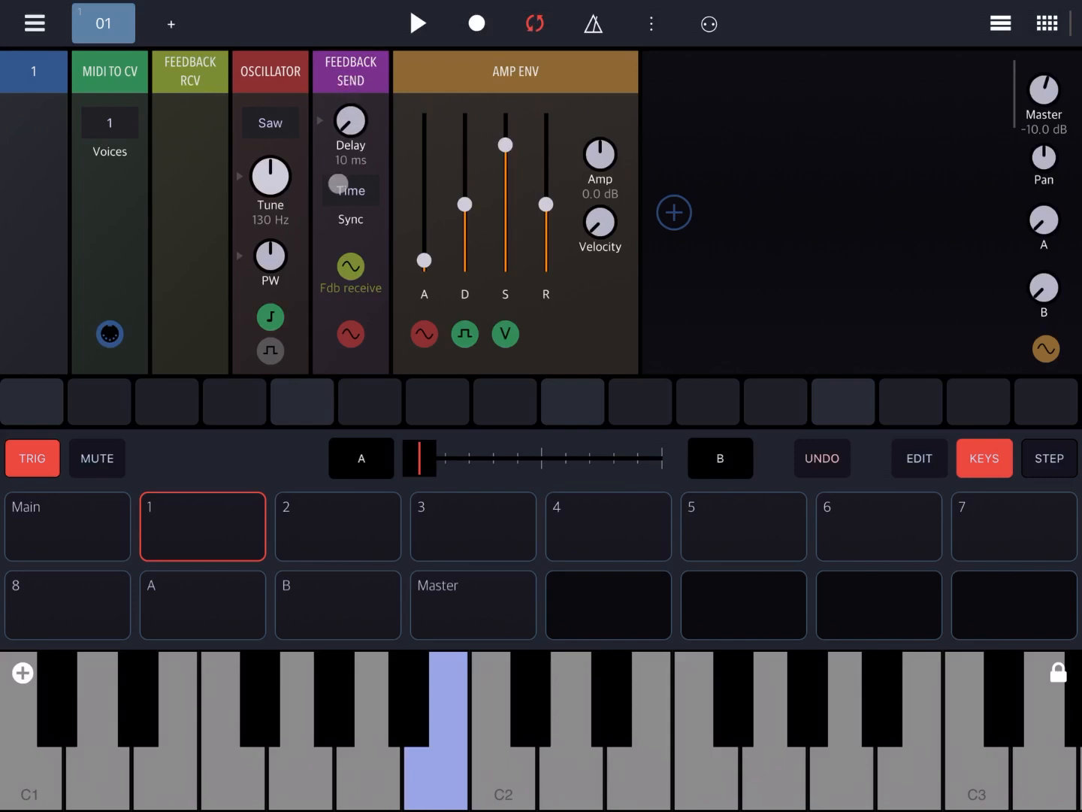
pyautogui.click(350, 189)
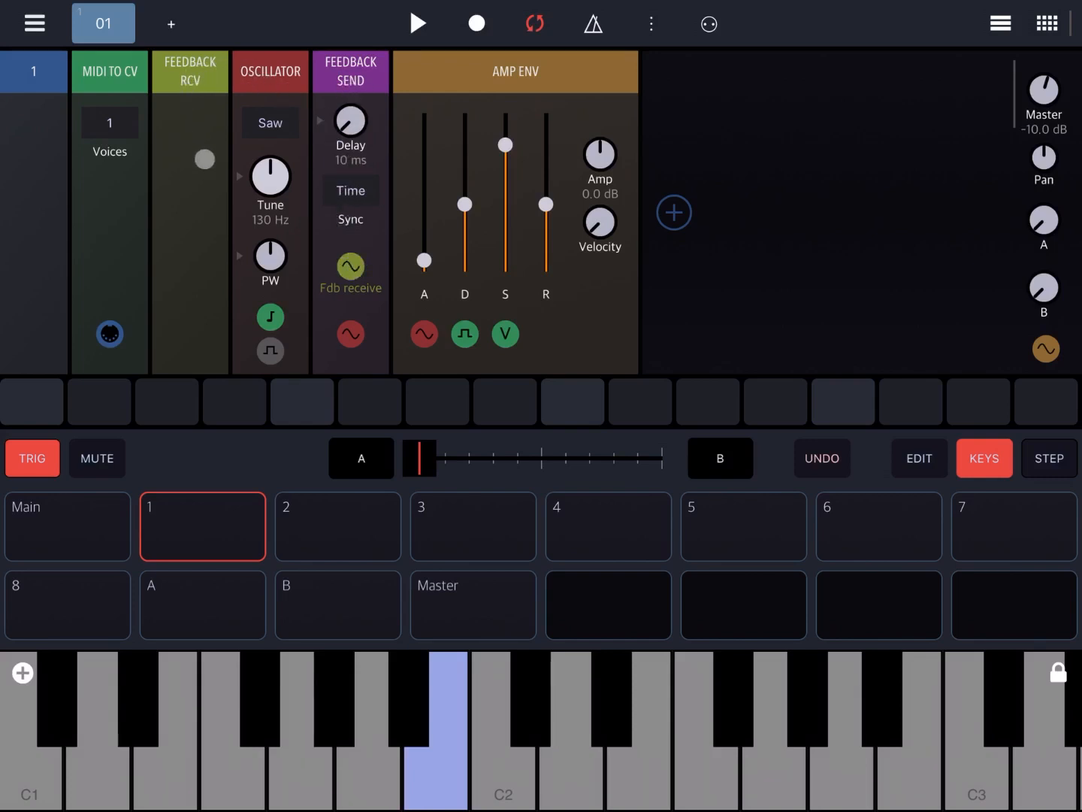
# Route Feedback RCV to the oscillator's Tune input, play C2 and other notes, and adjust the feedback amount.
pyautogui.click(269, 180)
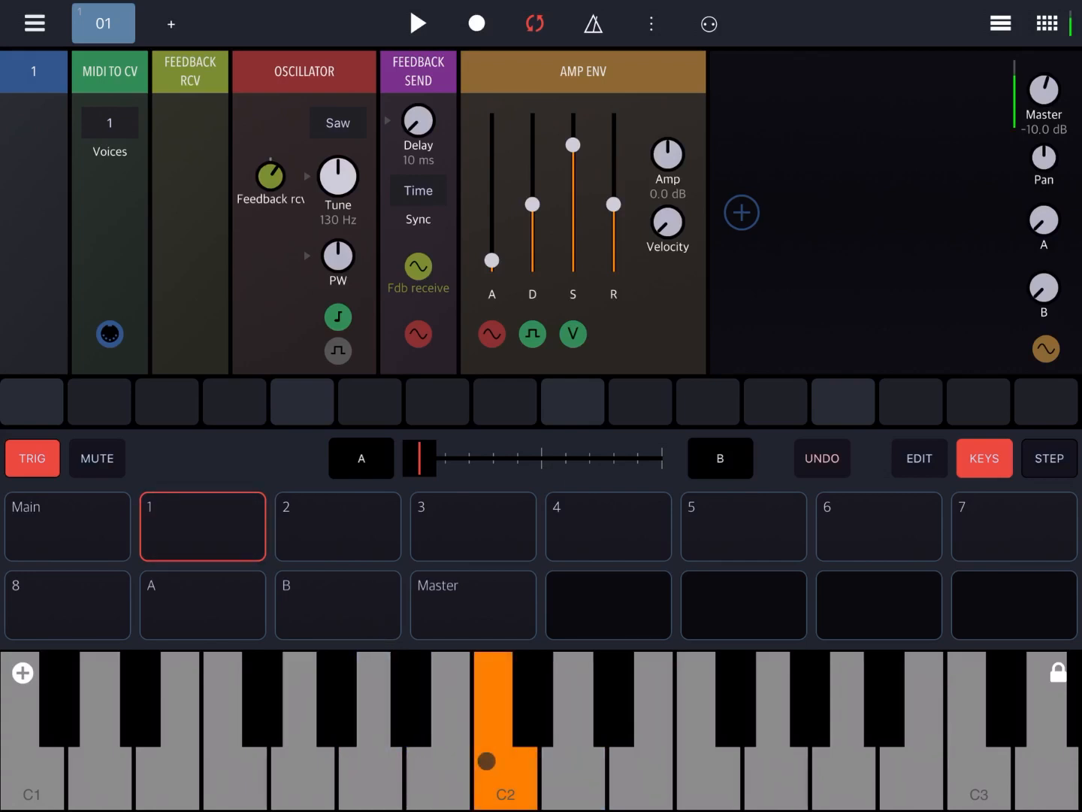
pyautogui.click(532, 695)
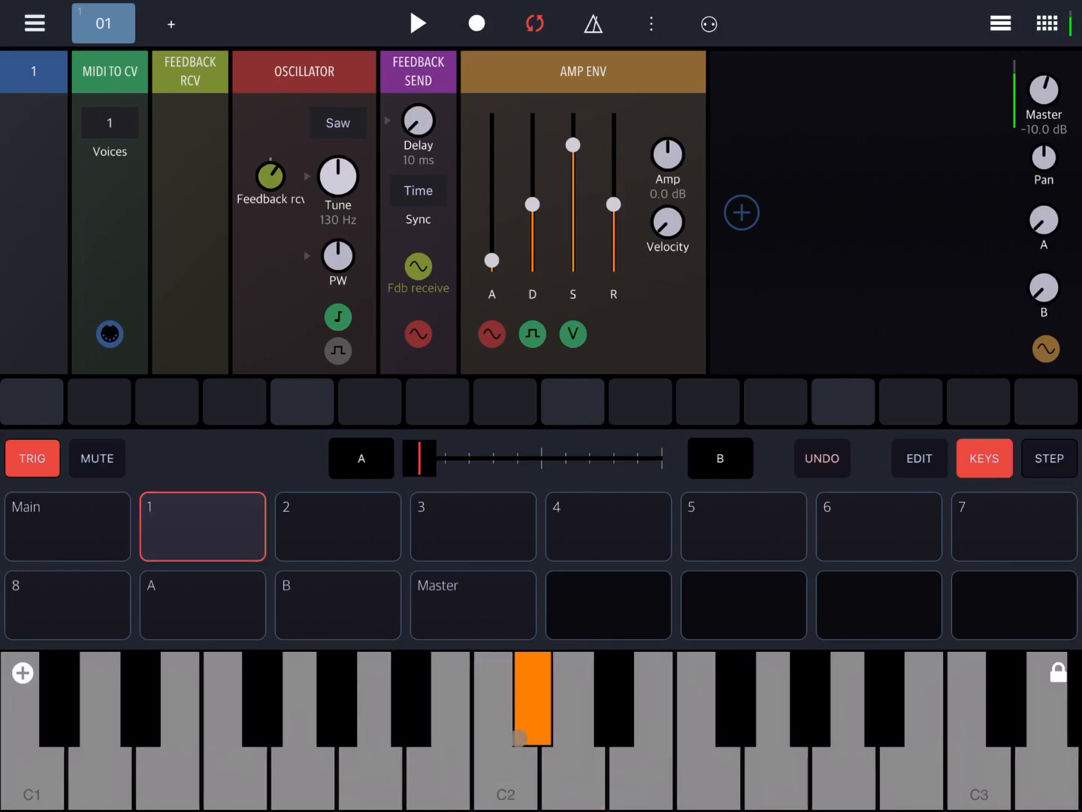
pyautogui.click(171, 721)
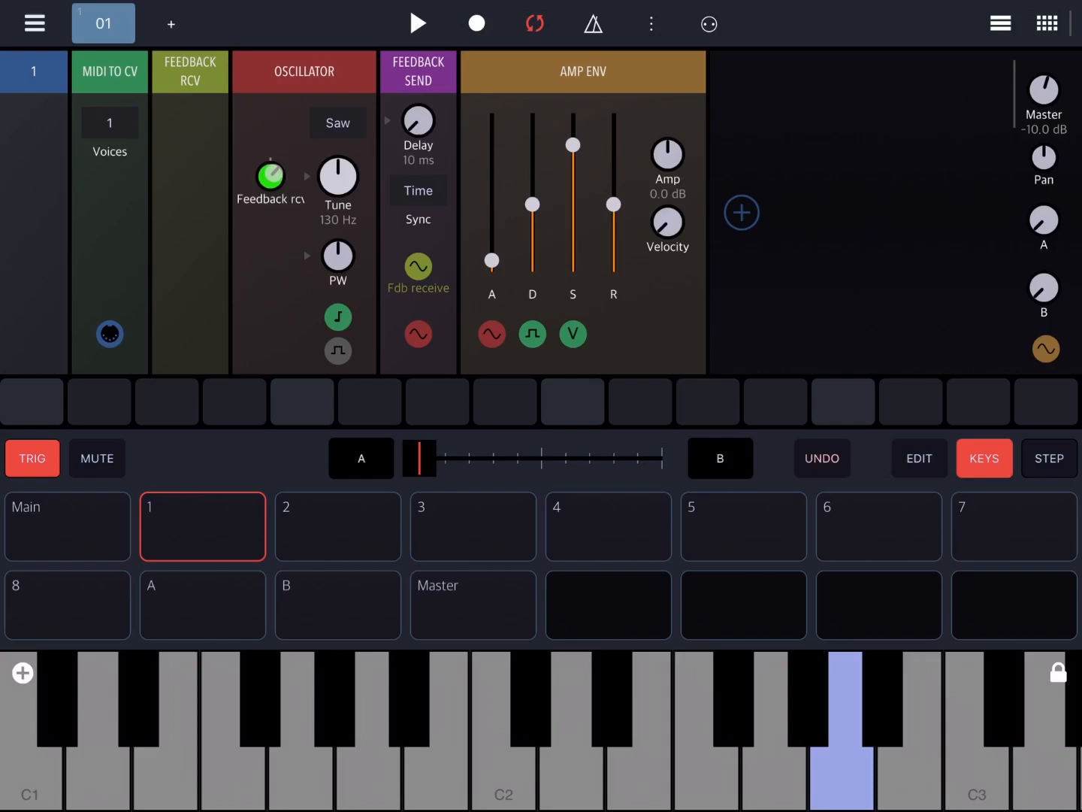
pyautogui.click(572, 729)
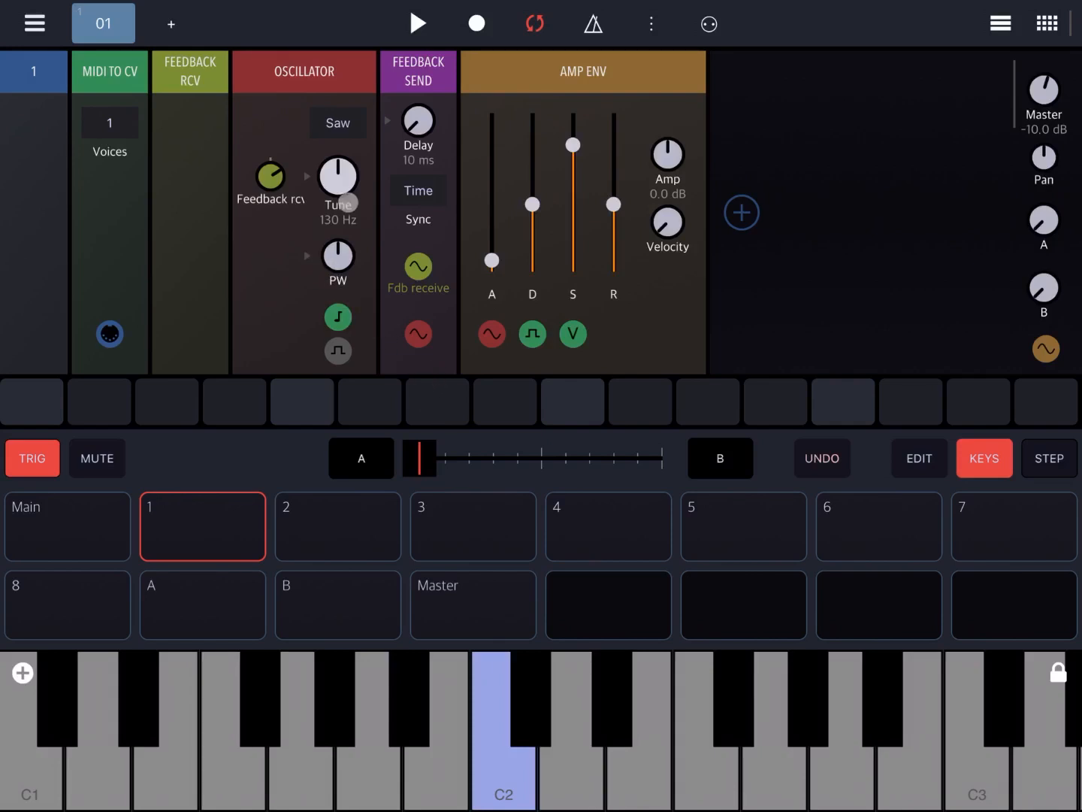
pyautogui.click(337, 124)
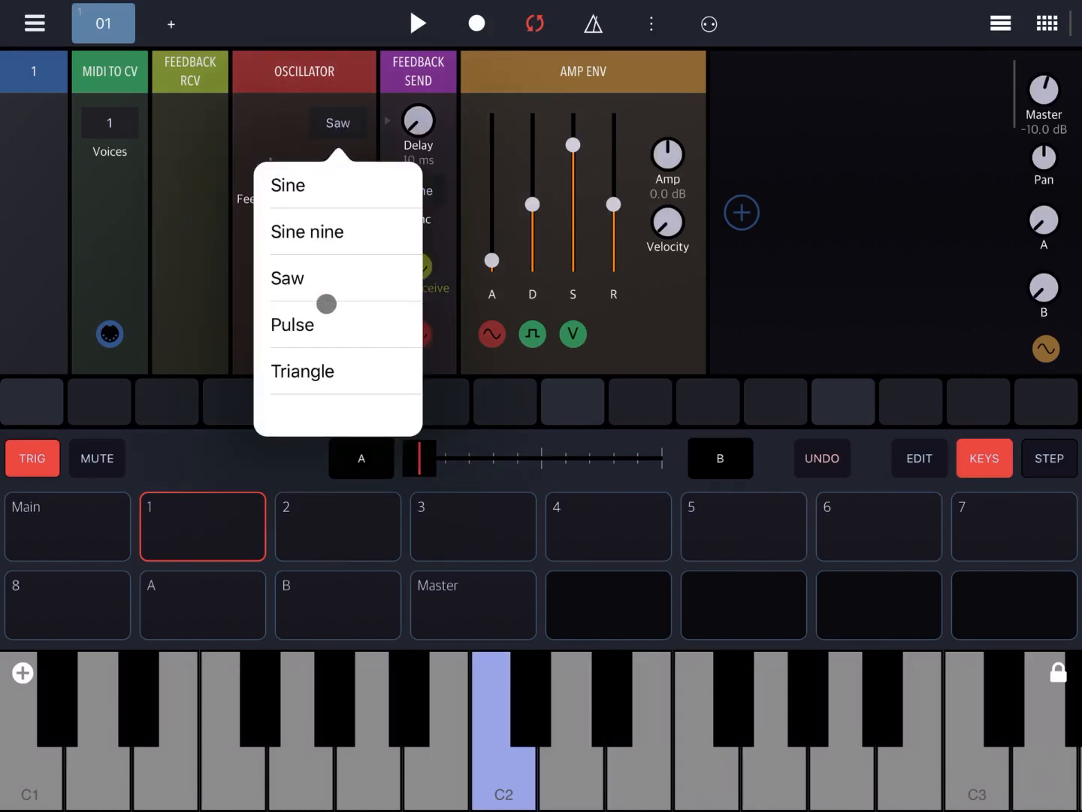
# Switch the oscillator to a Pulse wave and connect Feedback Receive to its PW modulation input.
pyautogui.click(291, 325)
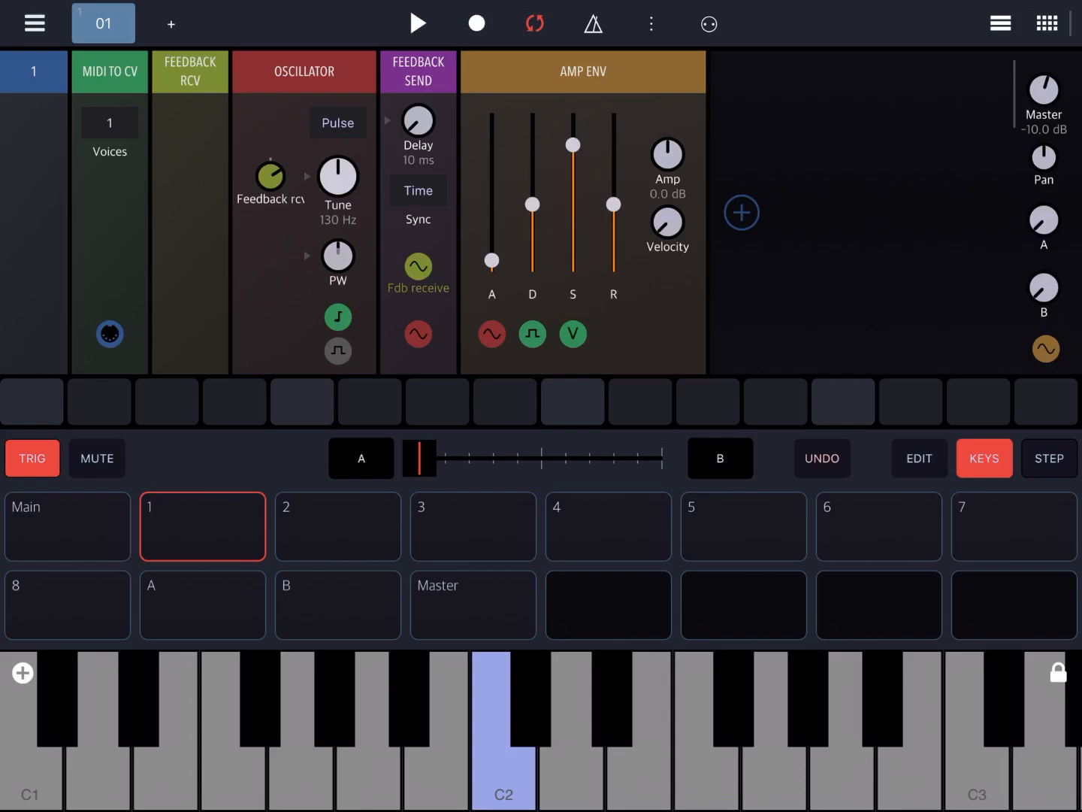
pyautogui.click(109, 334)
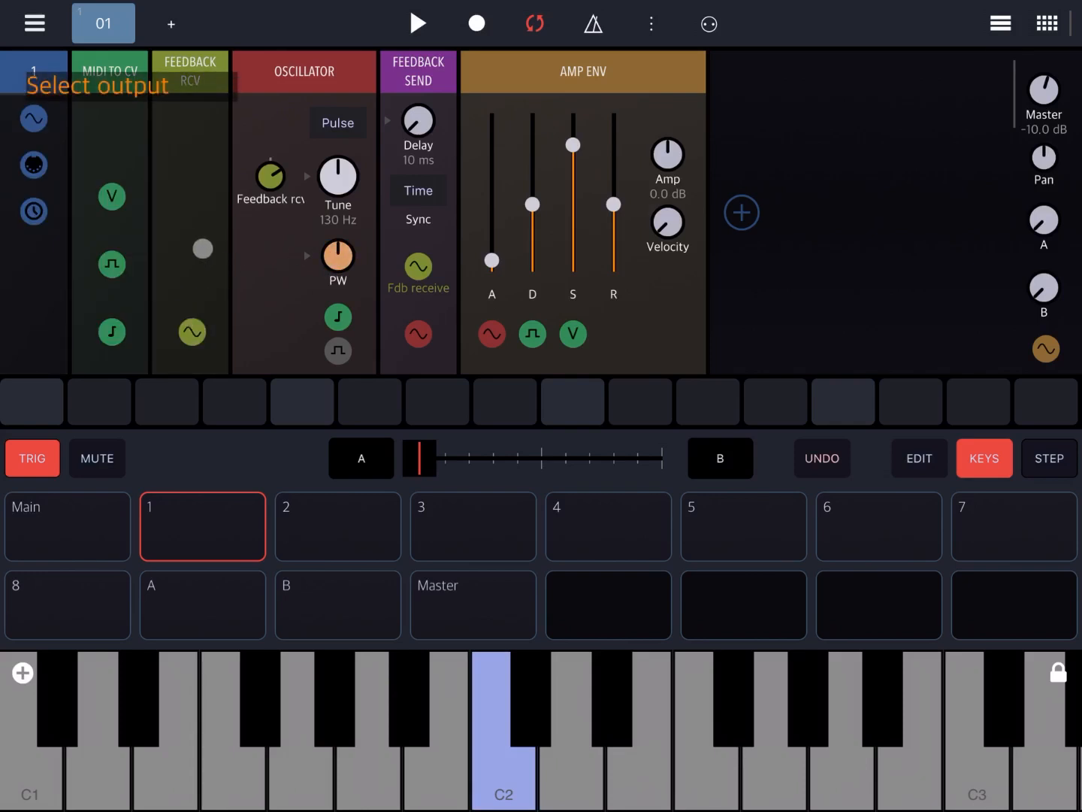
pyautogui.moveTo(201, 249); pyautogui.dragTo(186, 102)
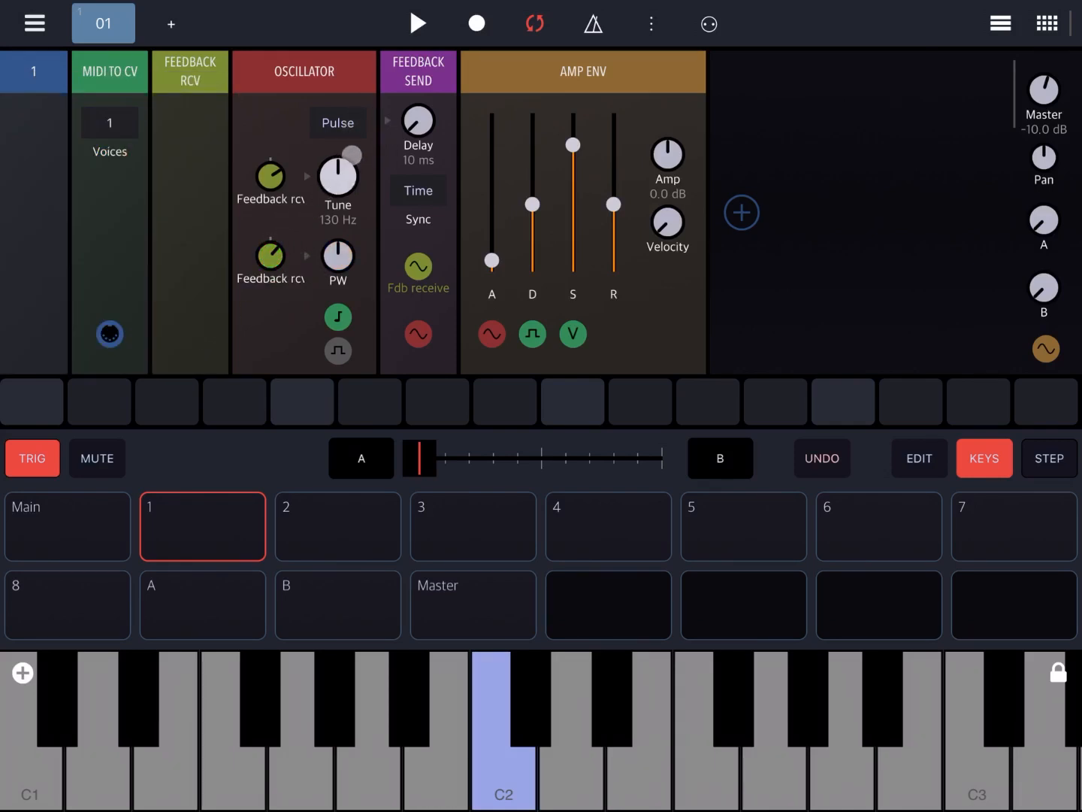
pyautogui.moveTo(349, 156); pyautogui.dragTo(311, 184)
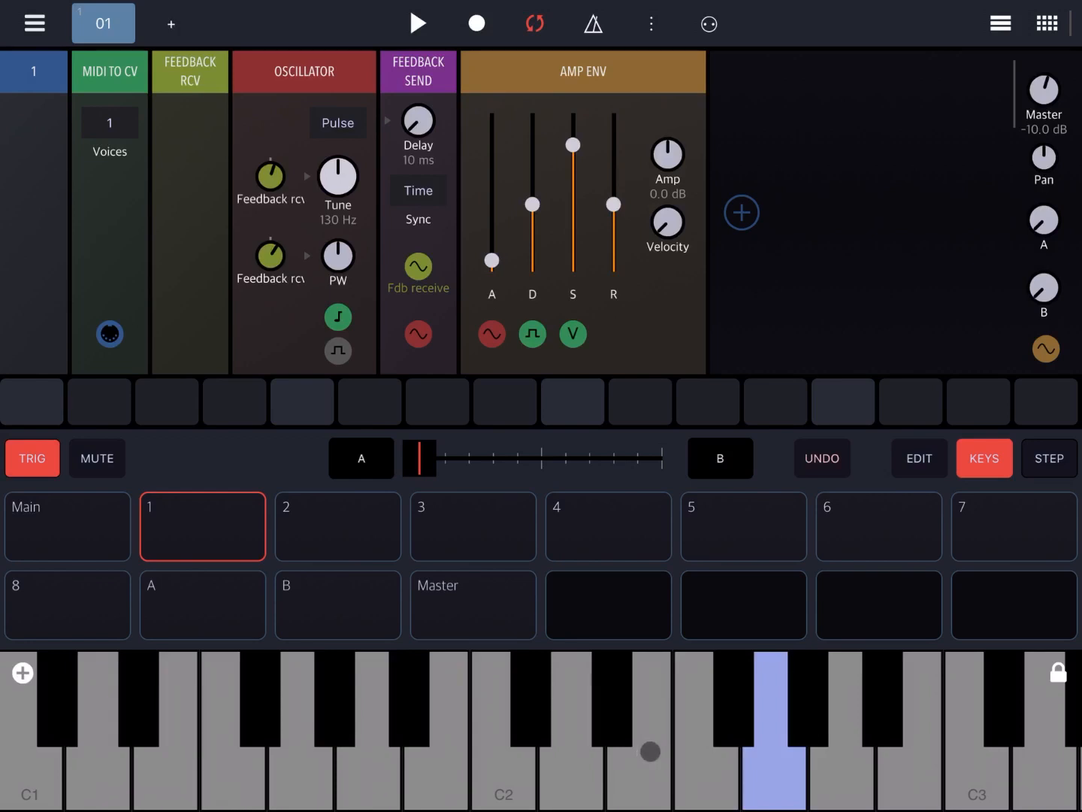
pyautogui.click(505, 730)
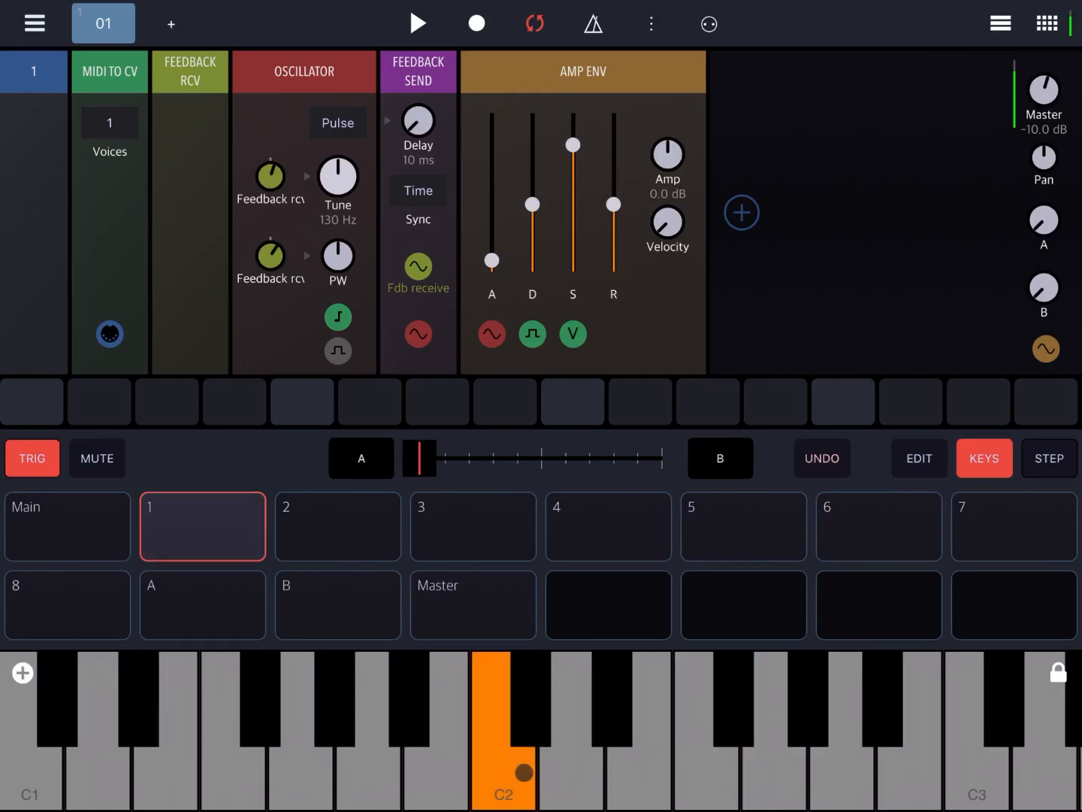
pyautogui.click(745, 766)
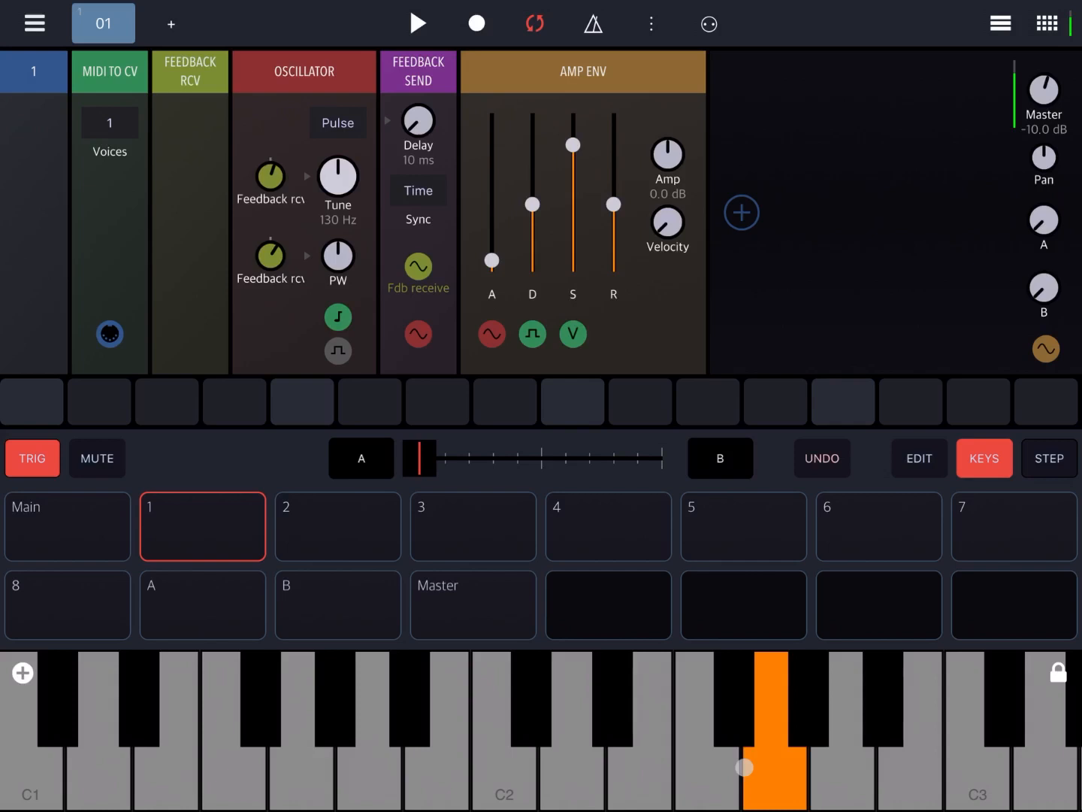
pyautogui.click(368, 759)
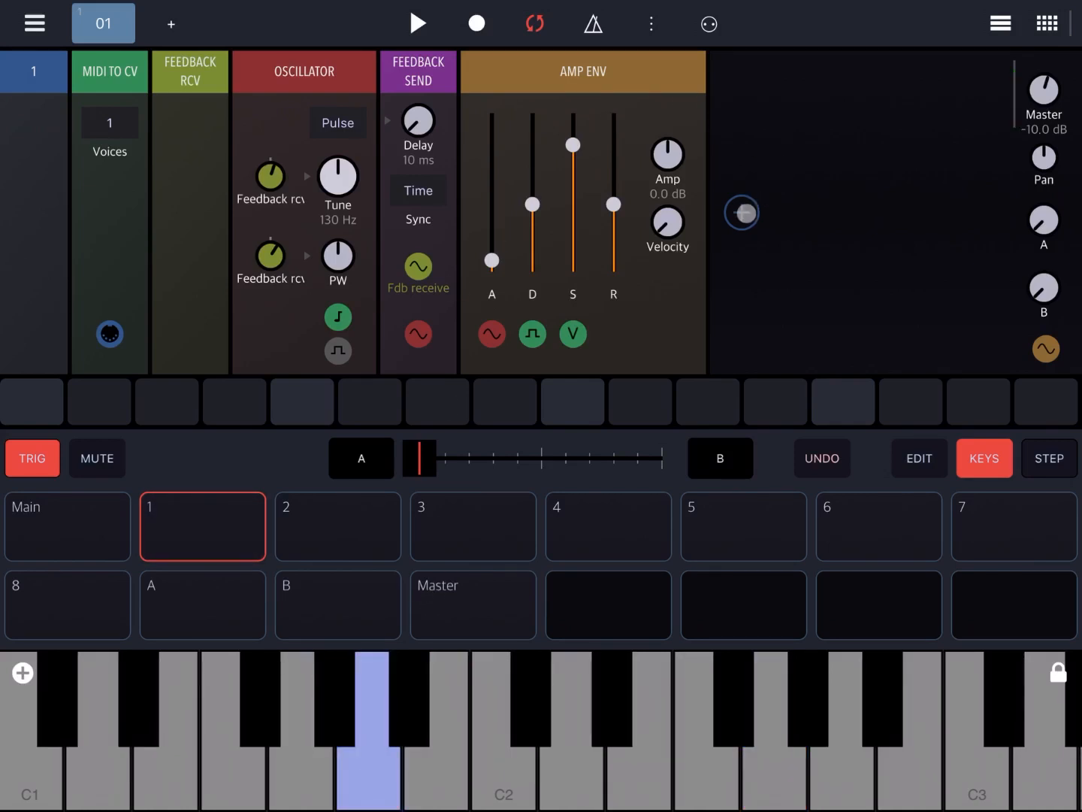
# Add a Processor Filter after the amp envelope and set its type to LP24.
pyautogui.click(741, 213)
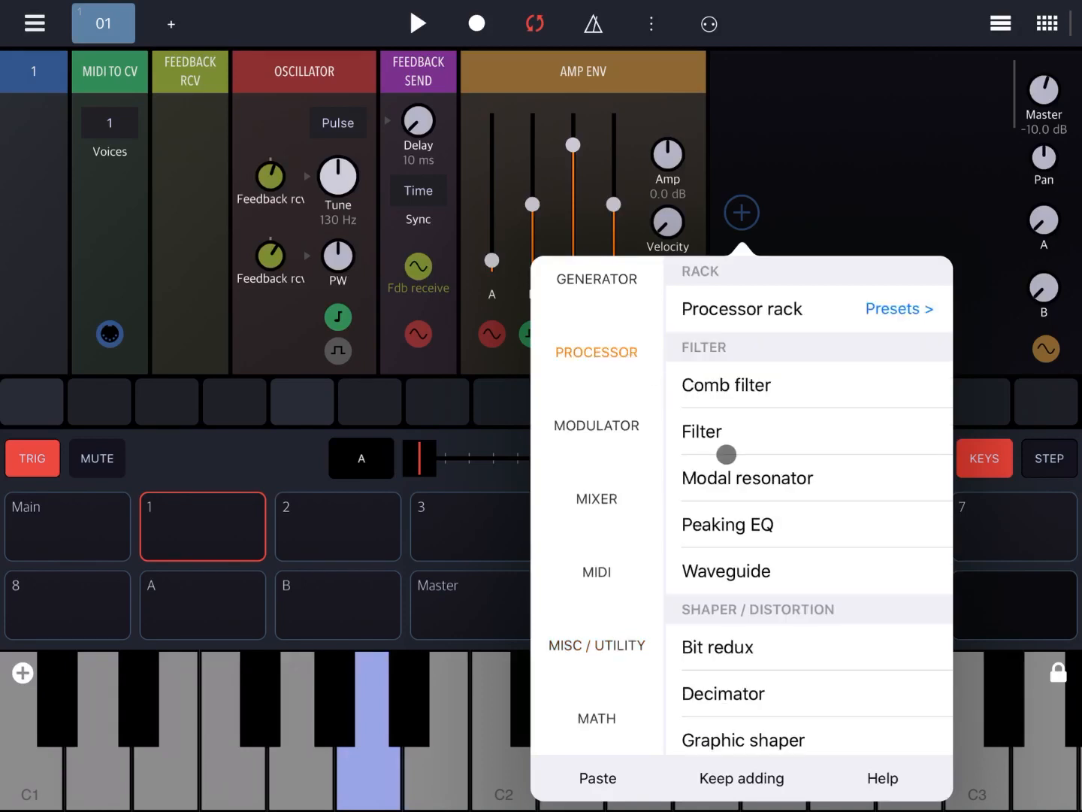
pyautogui.click(701, 430)
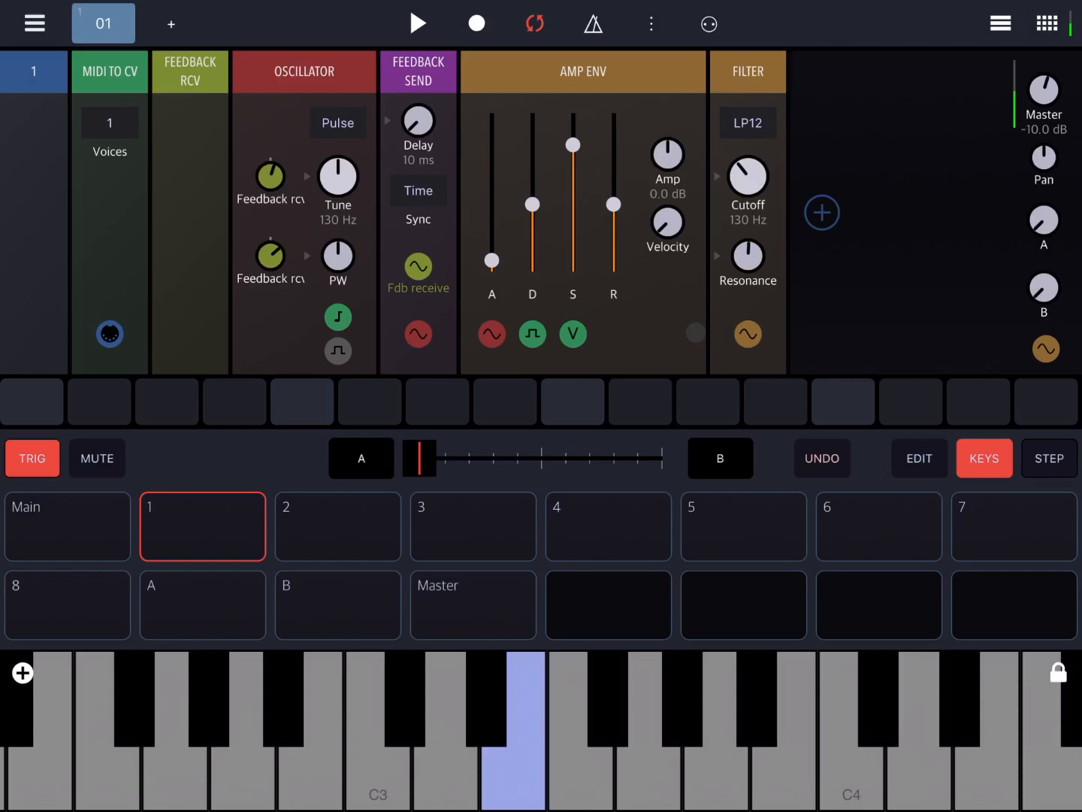
pyautogui.click(747, 123)
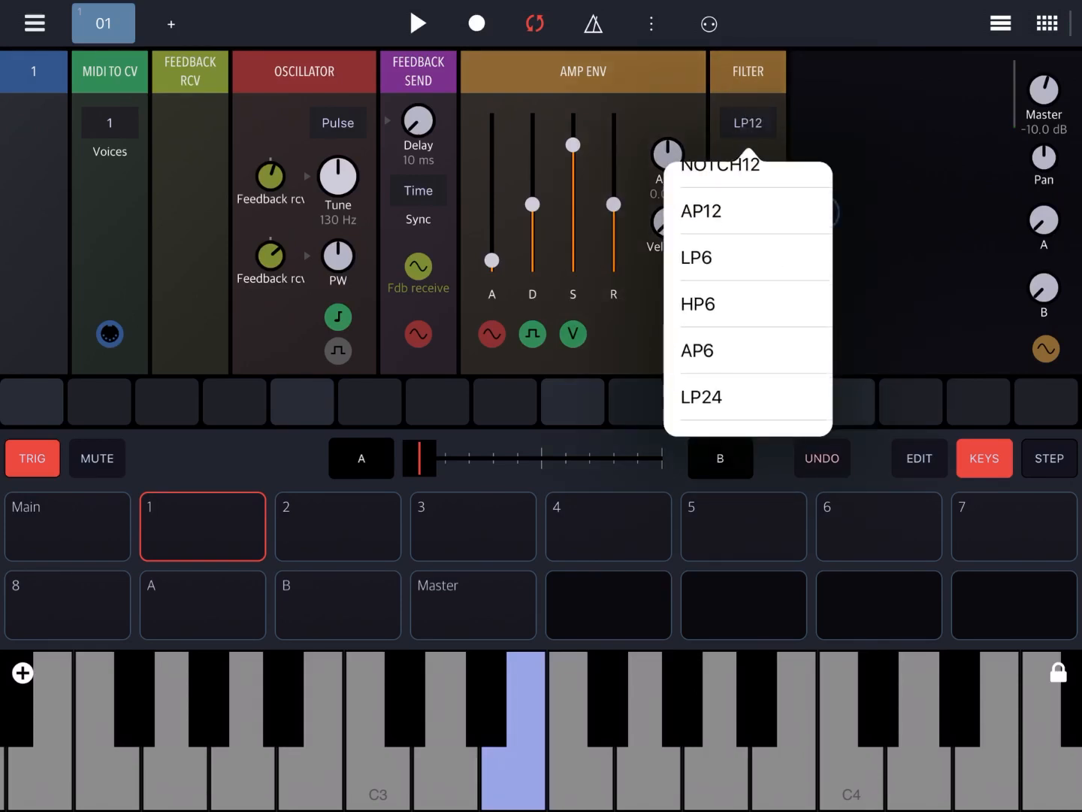
pyautogui.click(701, 397)
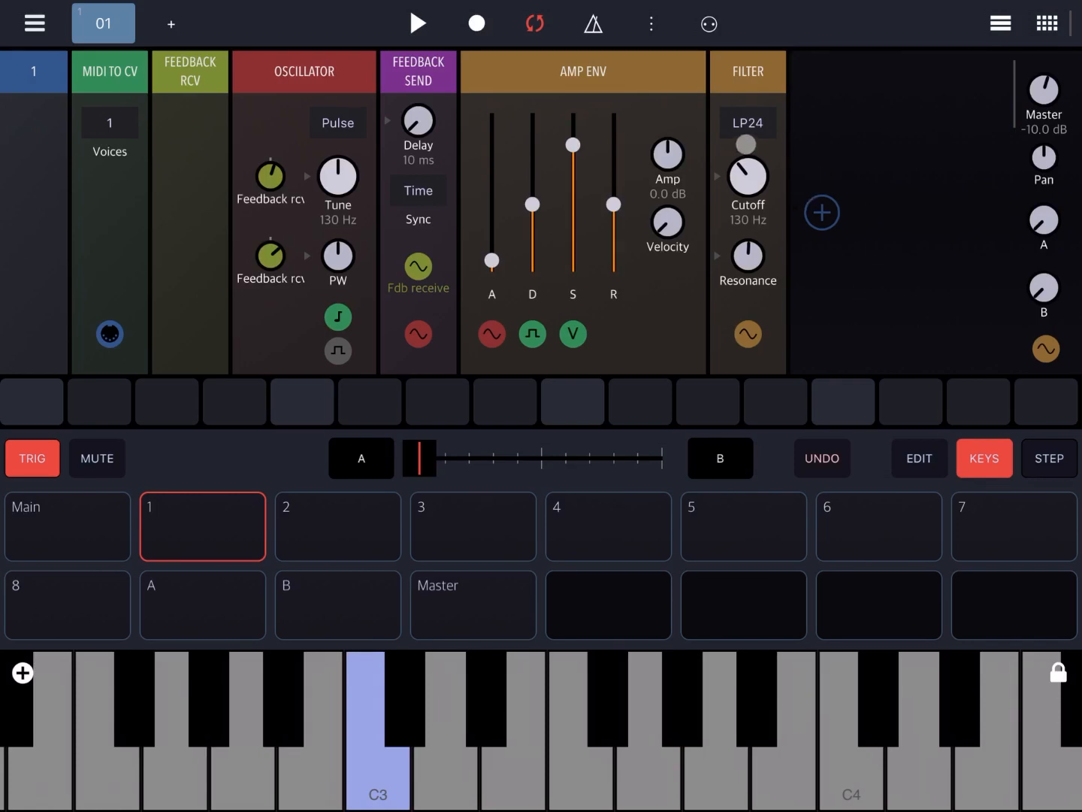
pyautogui.click(821, 212)
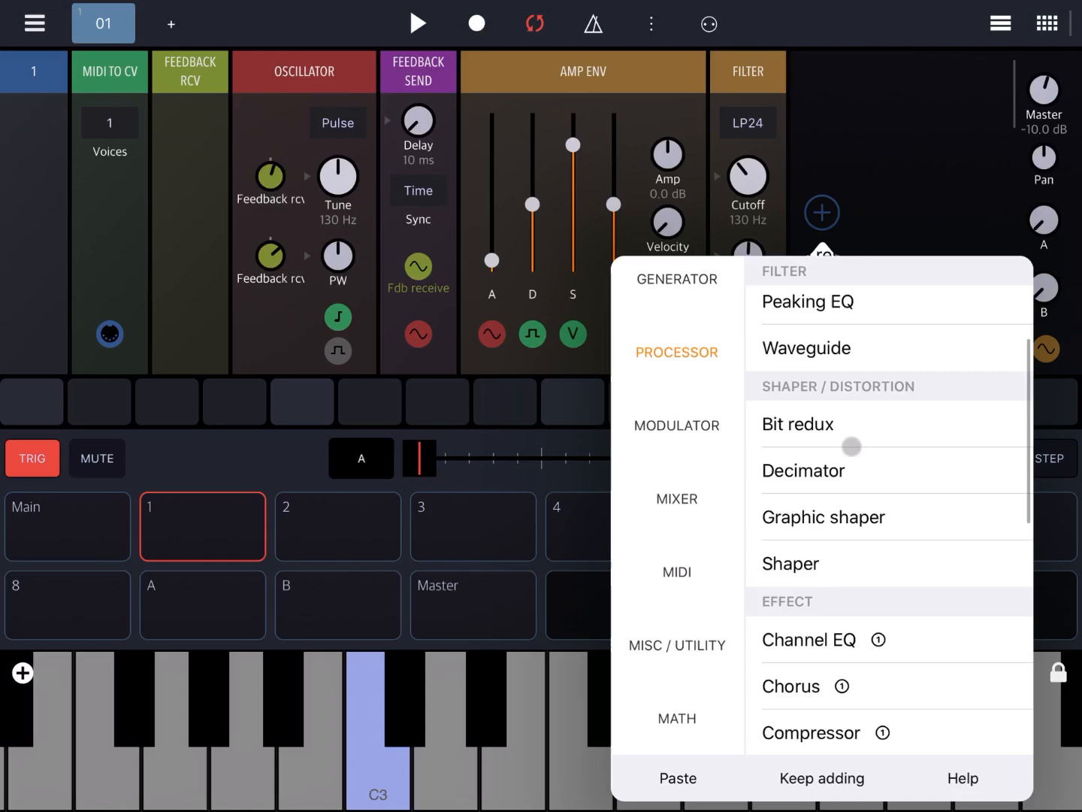
# Add a Reverb at the end of the chain and drag the LP24 filter in front of the oscillator.
pyautogui.scroll(-3)
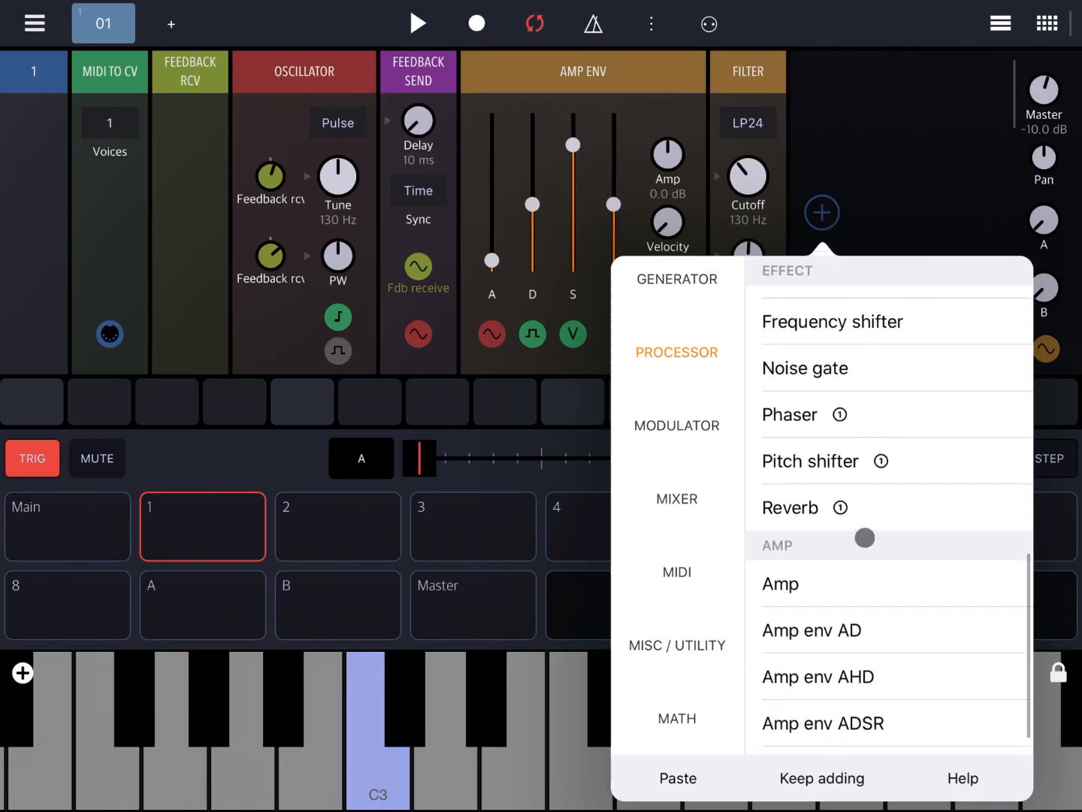
pyautogui.click(791, 508)
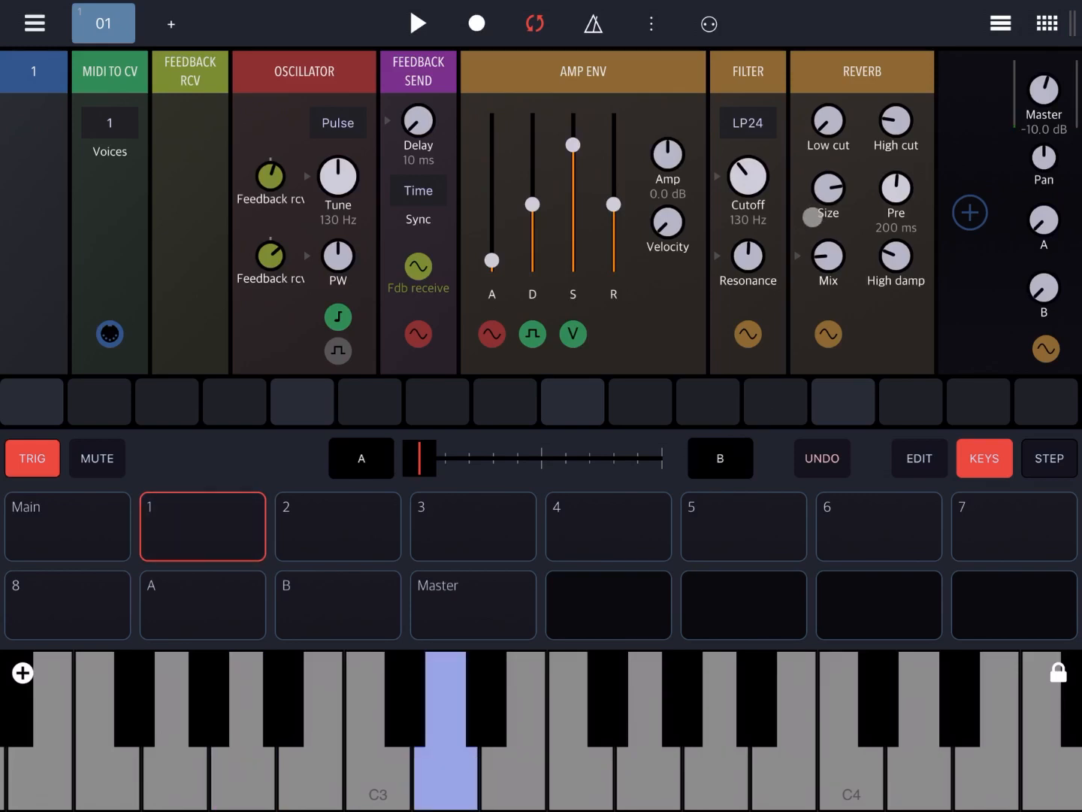
pyautogui.moveTo(748, 182); pyautogui.dragTo(748, 135)
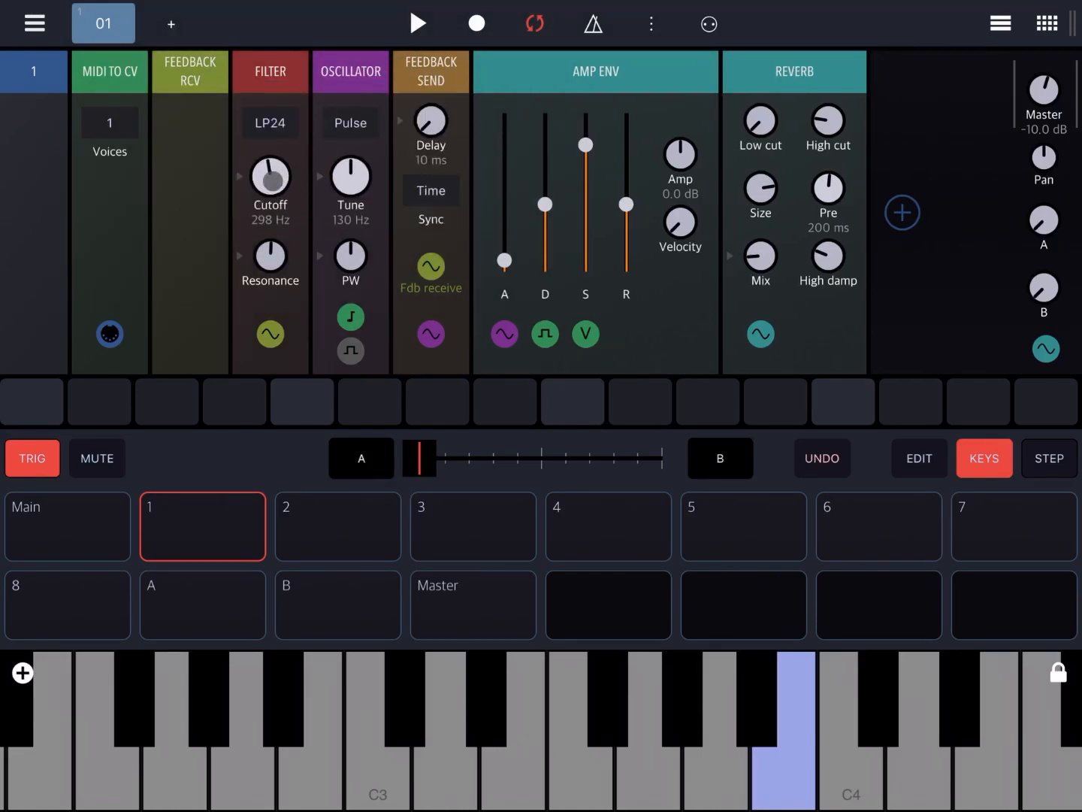
# Feed Feedback Receive into filter cutoff and resonance, filter output into oscillator Tune and PW, and audition a note.
pyautogui.click(108, 333)
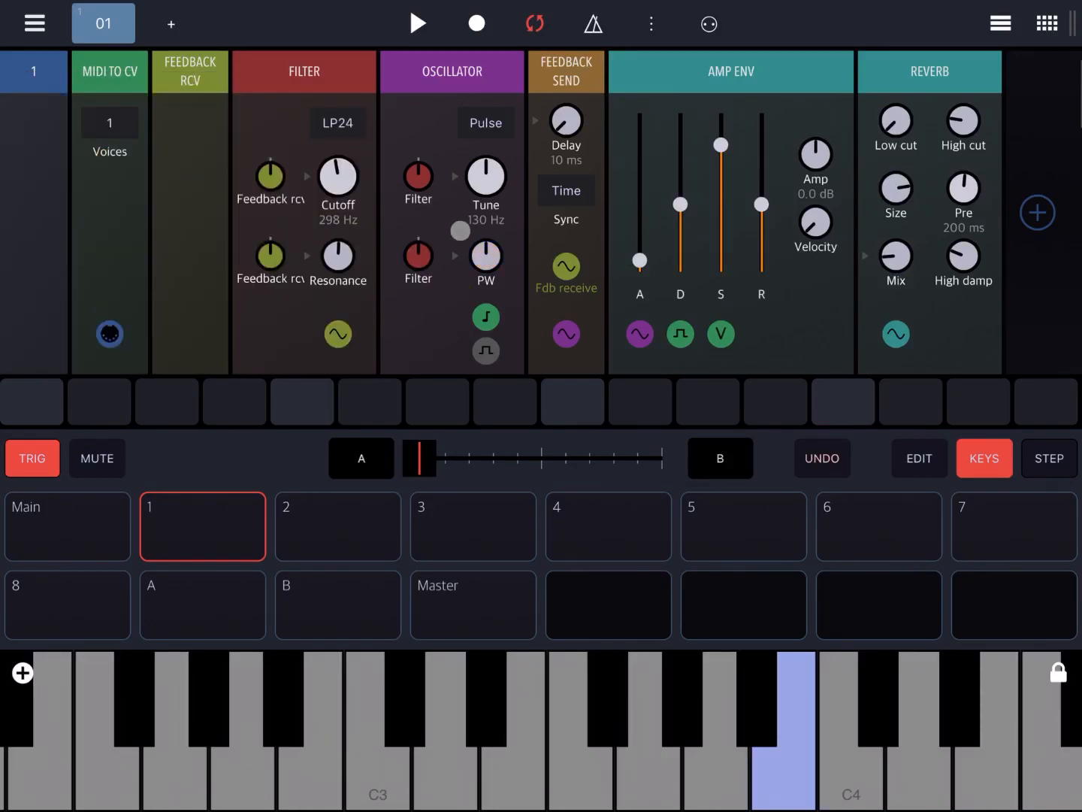
pyautogui.click(417, 177)
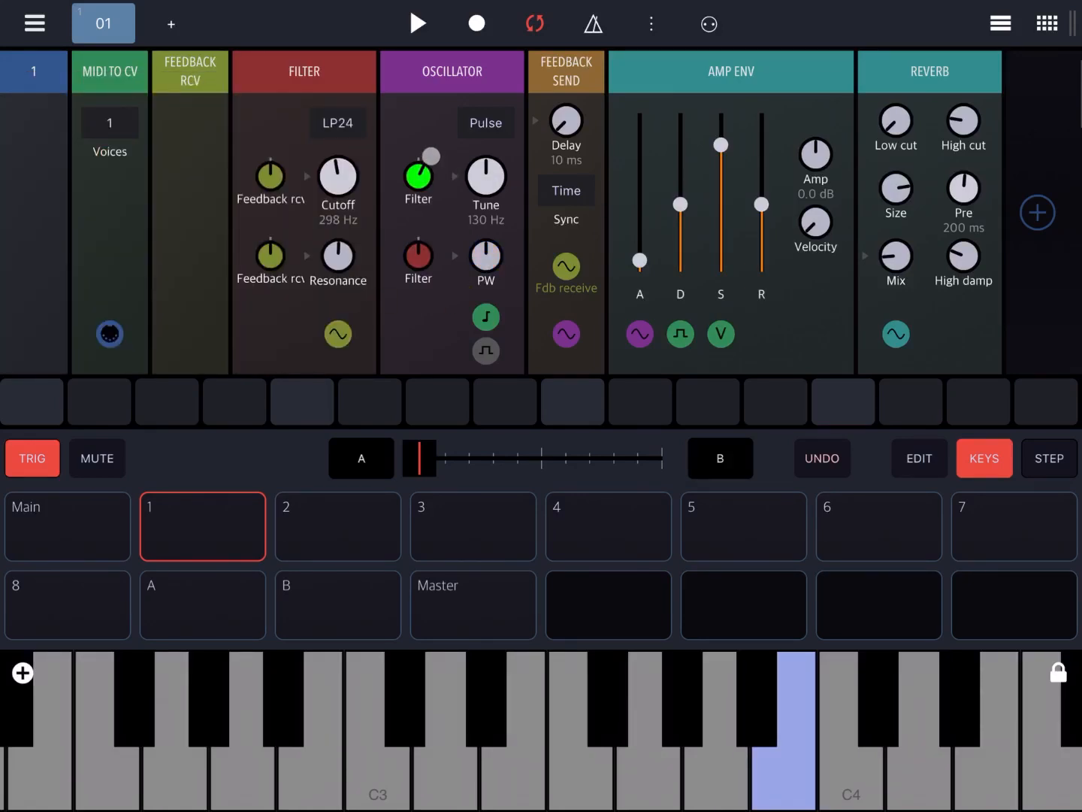
pyautogui.click(417, 256)
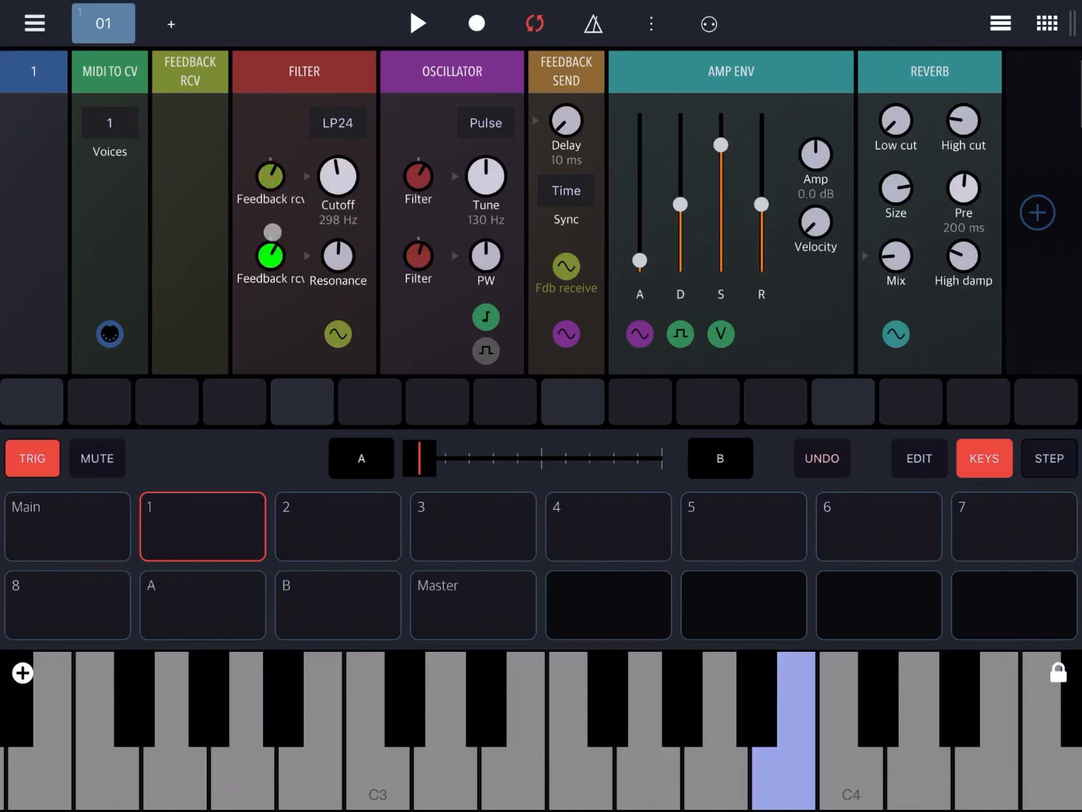
pyautogui.click(502, 686)
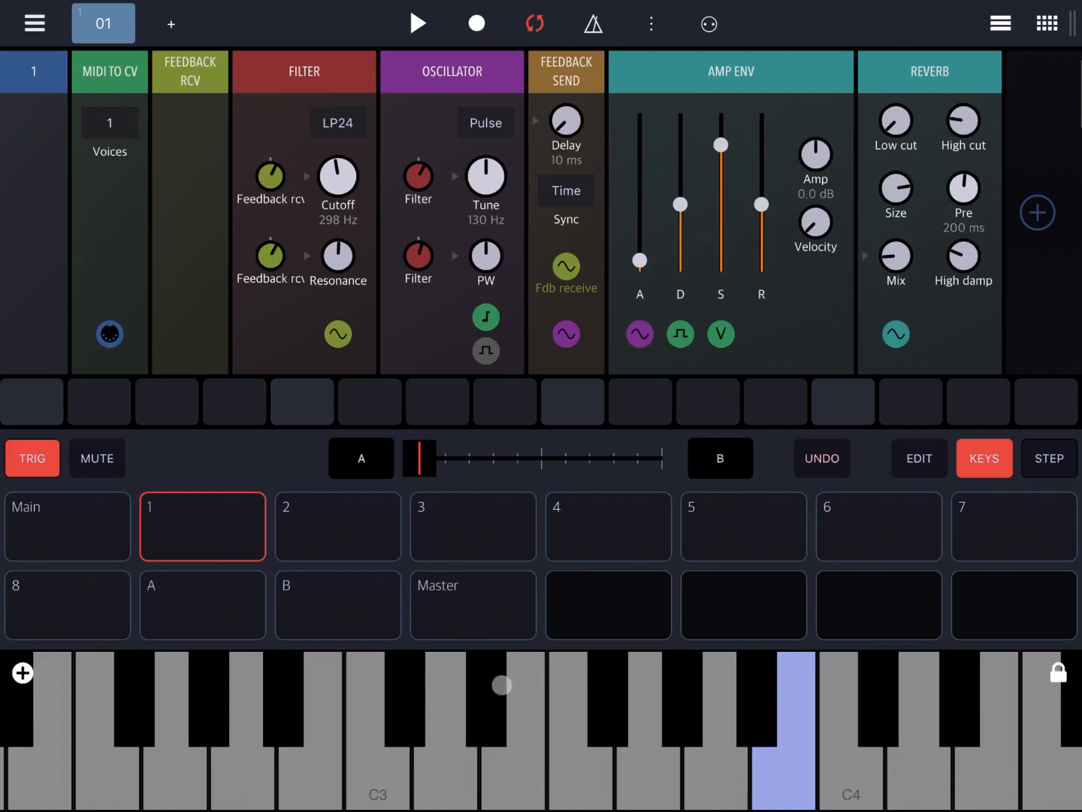
pyautogui.click(231, 752)
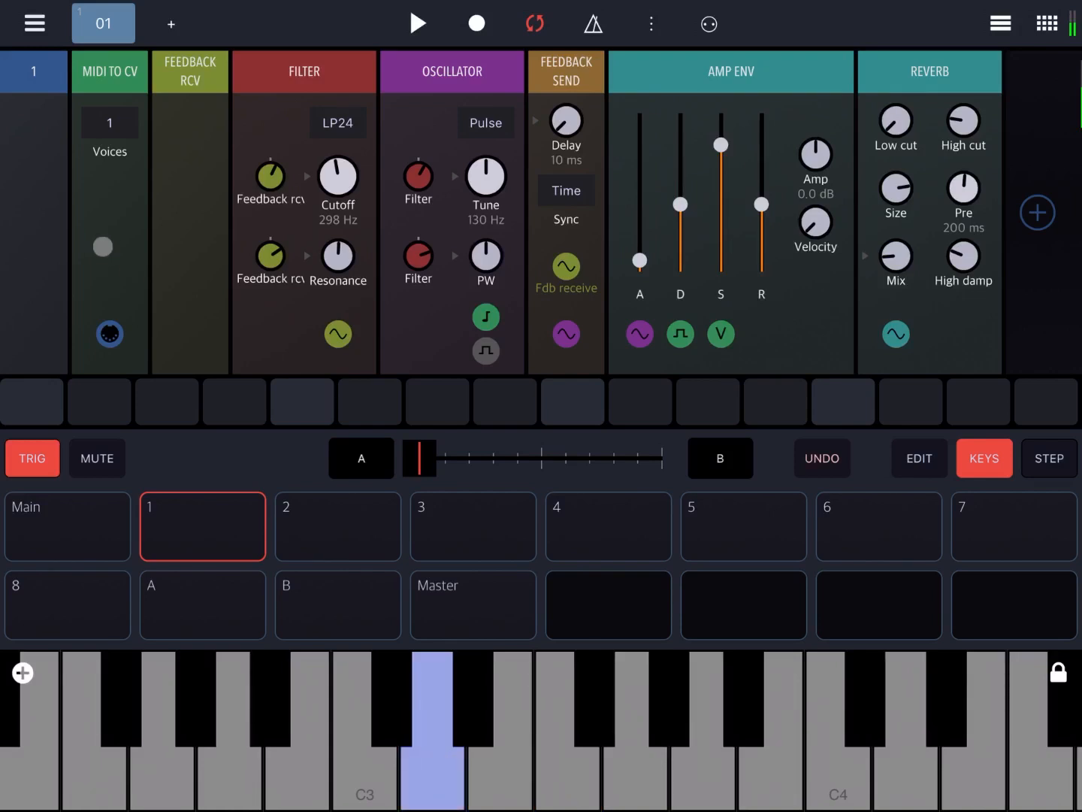
# Set MIDI to CV Voices to 8 and play chords to test the polyphonic patch.
pyautogui.click(108, 122)
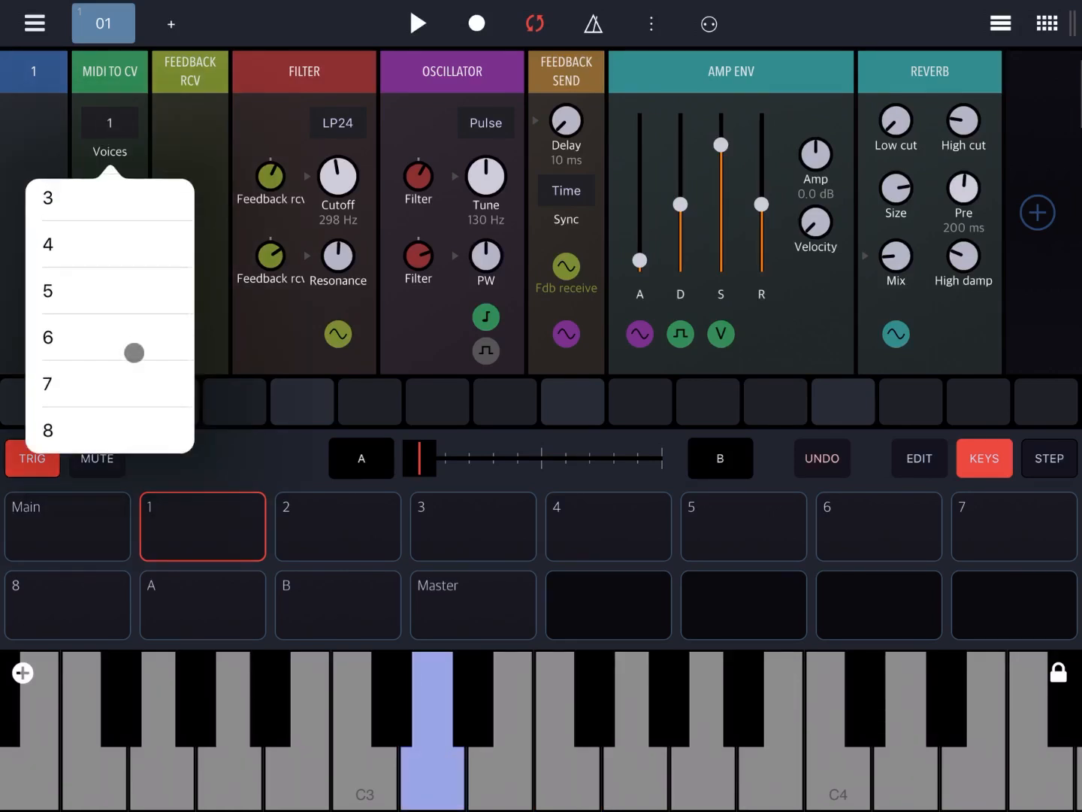
pyautogui.click(47, 430)
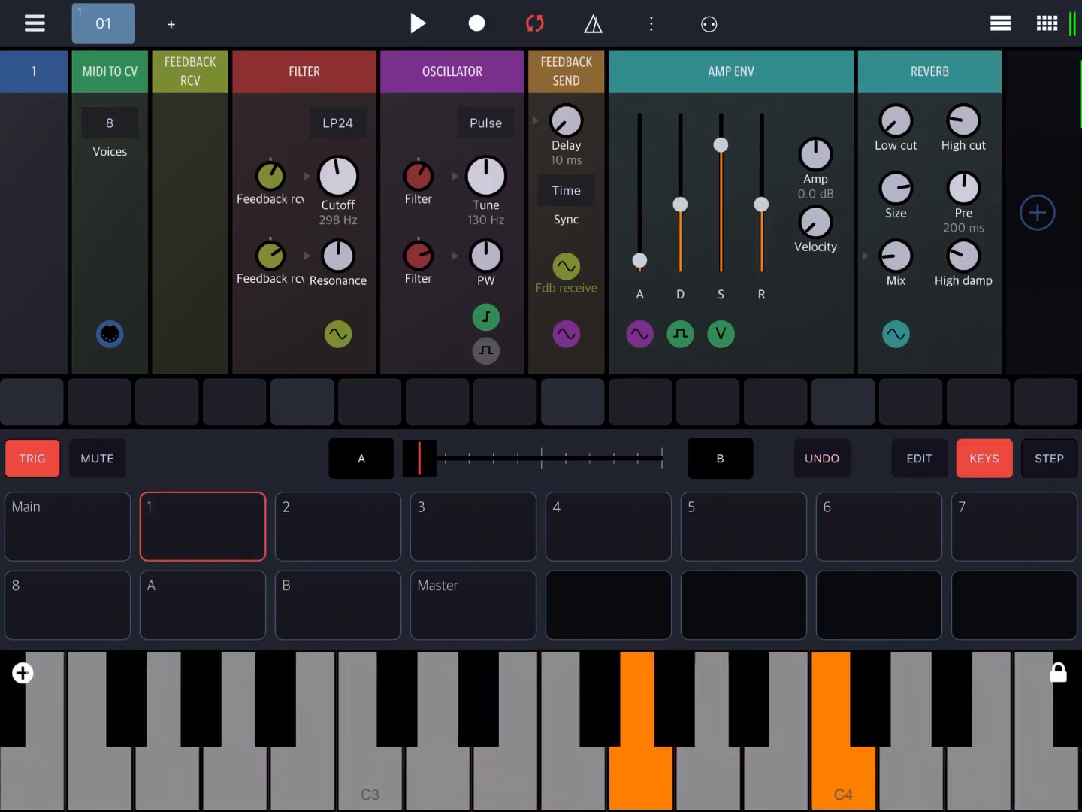
pyautogui.click(367, 752)
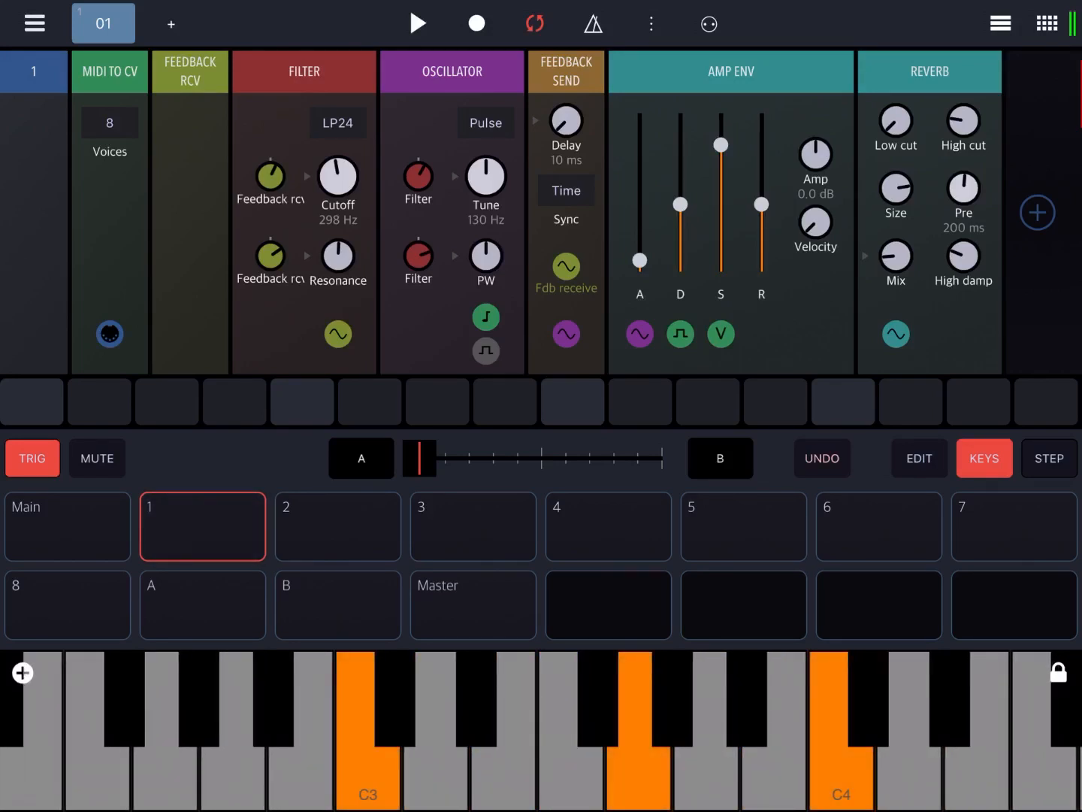
pyautogui.click(641, 722)
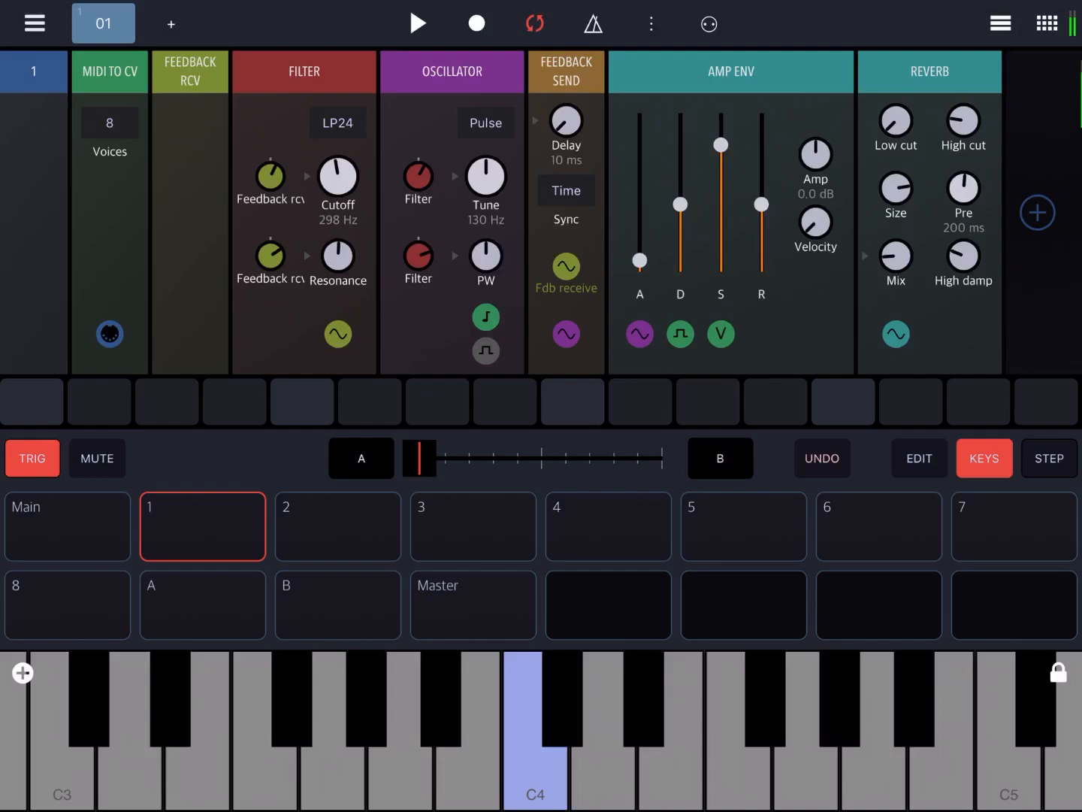
pyautogui.click(302, 264)
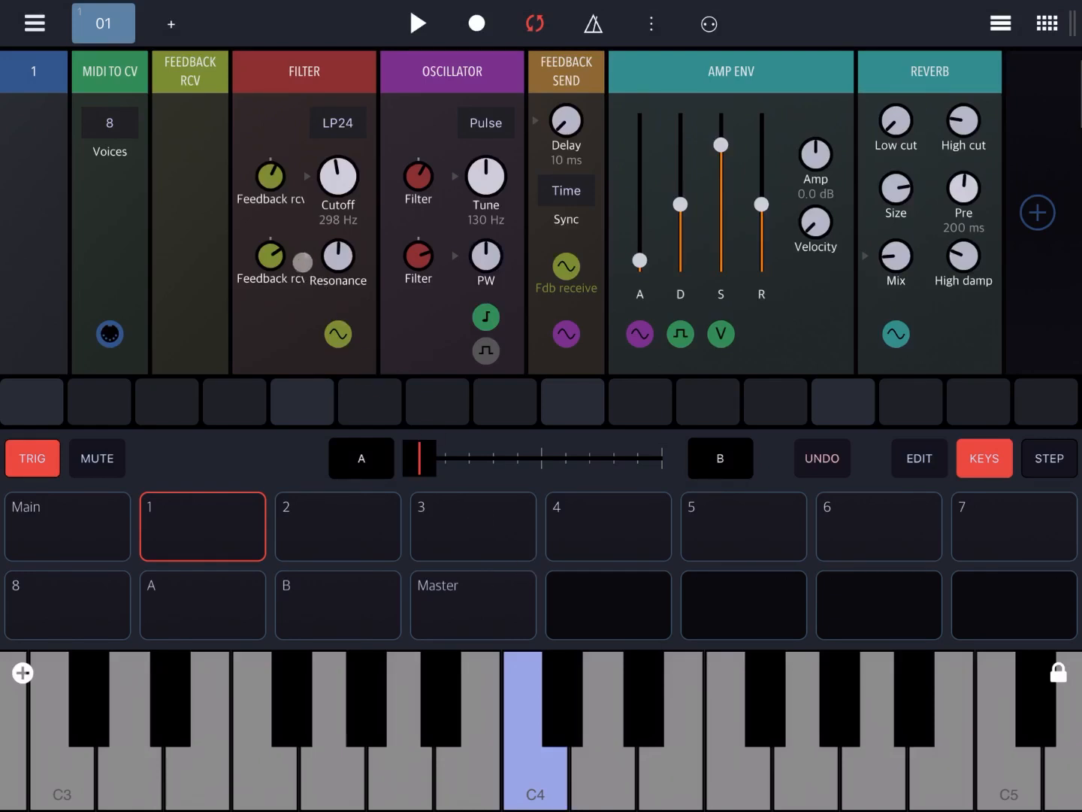
pyautogui.click(268, 182)
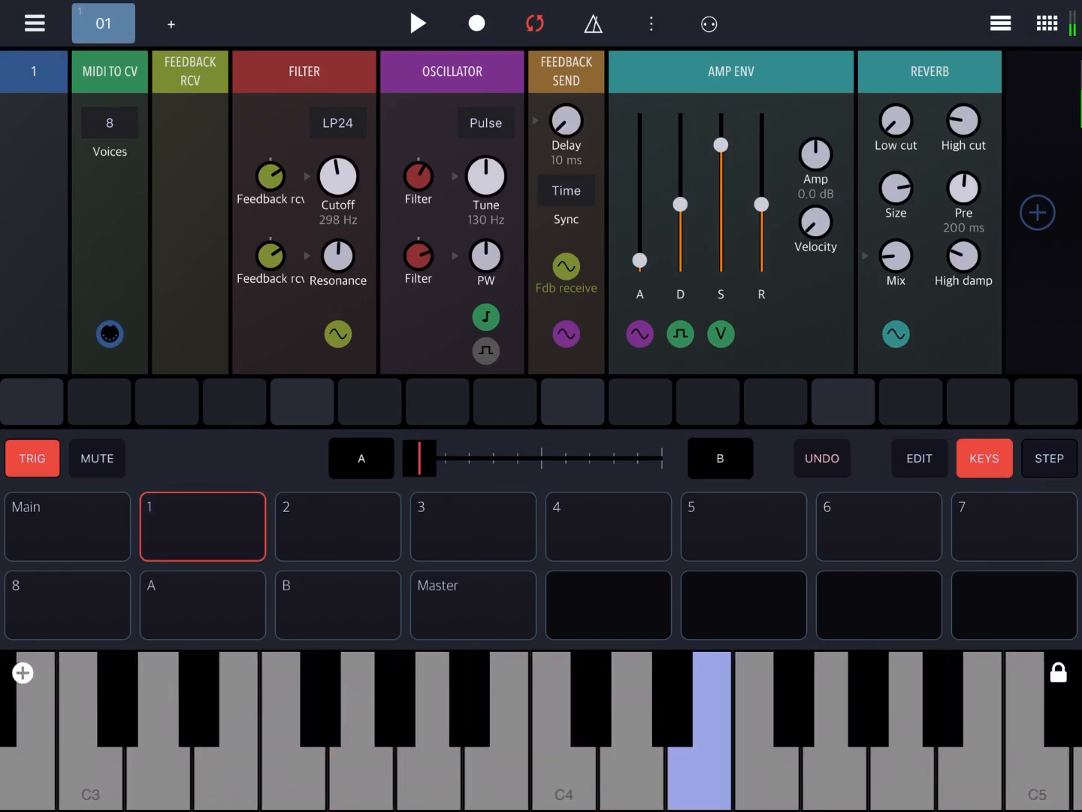
# Raise the Feedback Send delay to 77 ms and play a chord to hear it.
pyautogui.click(565, 121)
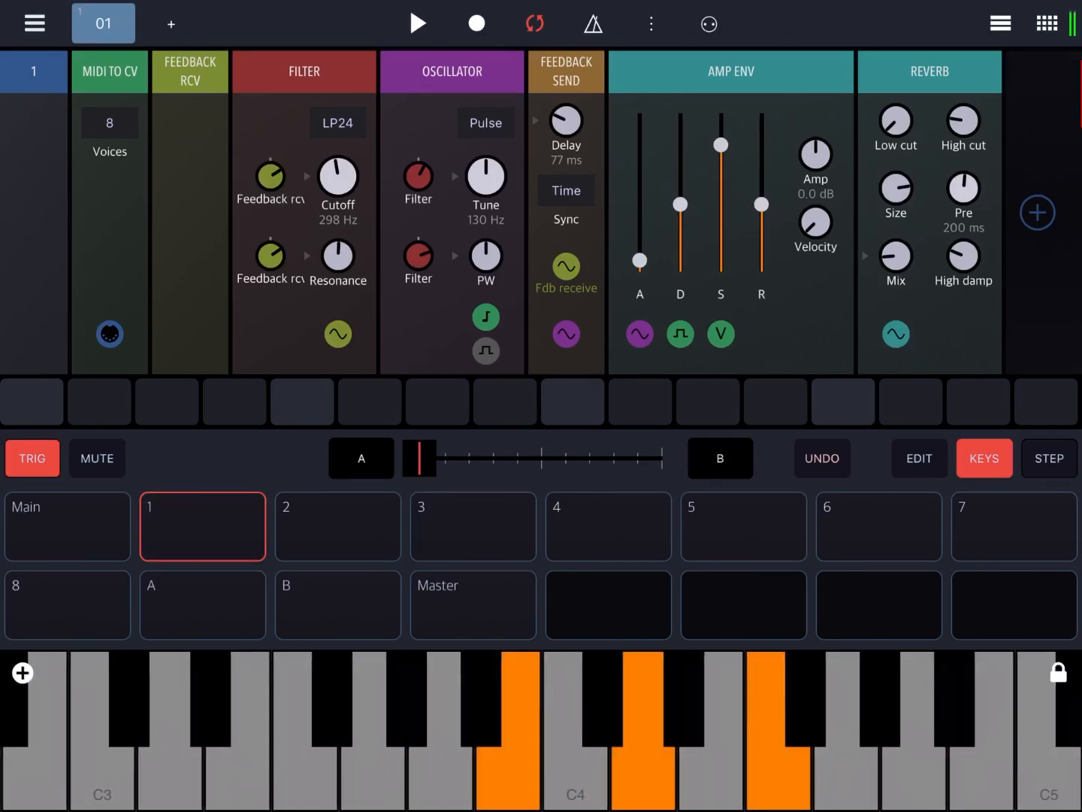
pyautogui.click(714, 729)
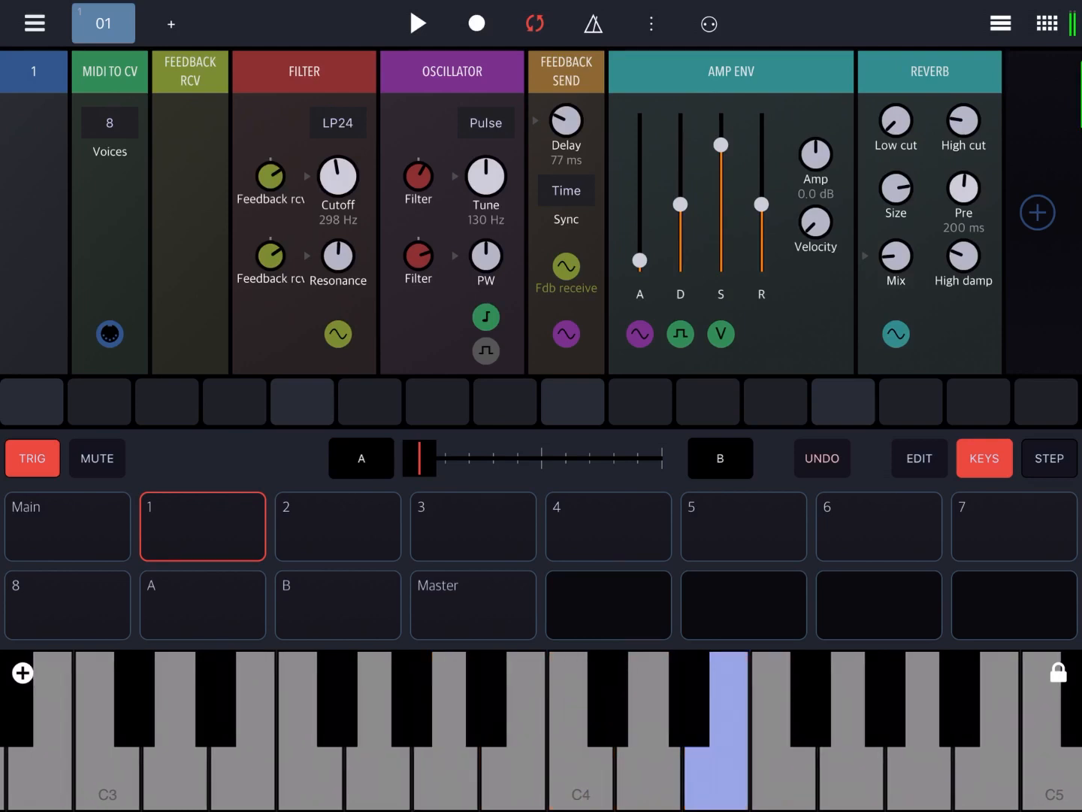